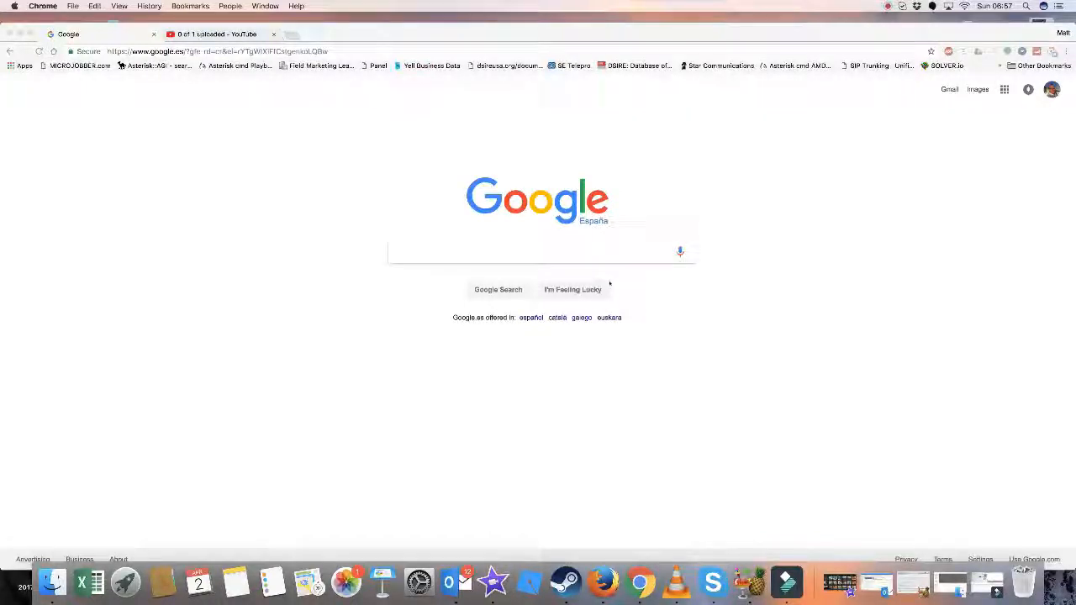
Step: Search 'tic tac toe', set Impossible difficulty, and place X's until the round draws
{"action": "type", "text": "tic ti"}
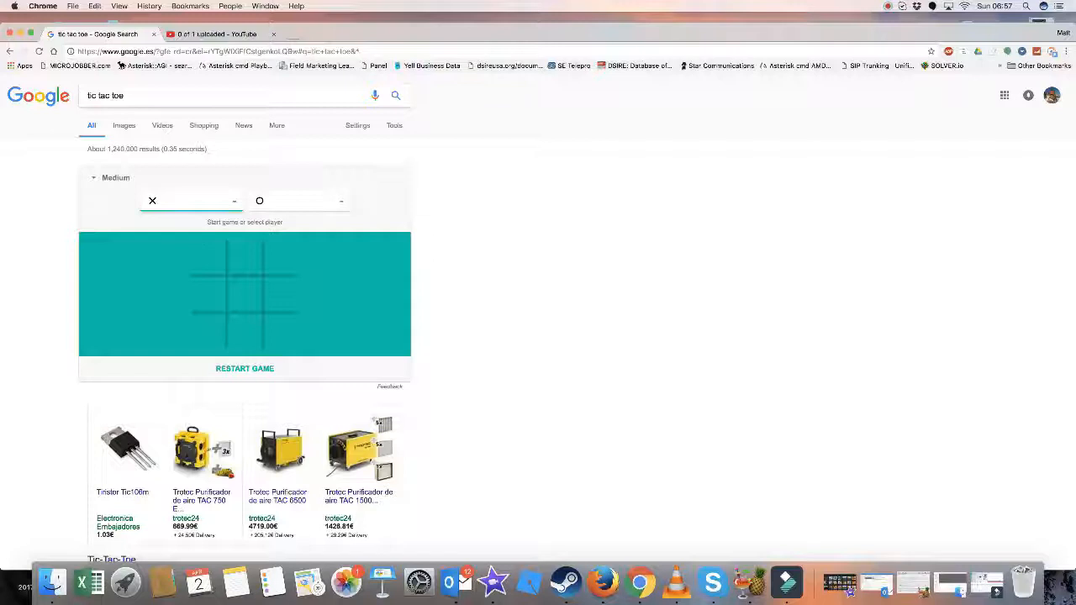
{"action": "left_click", "coordinate": [115, 178]}
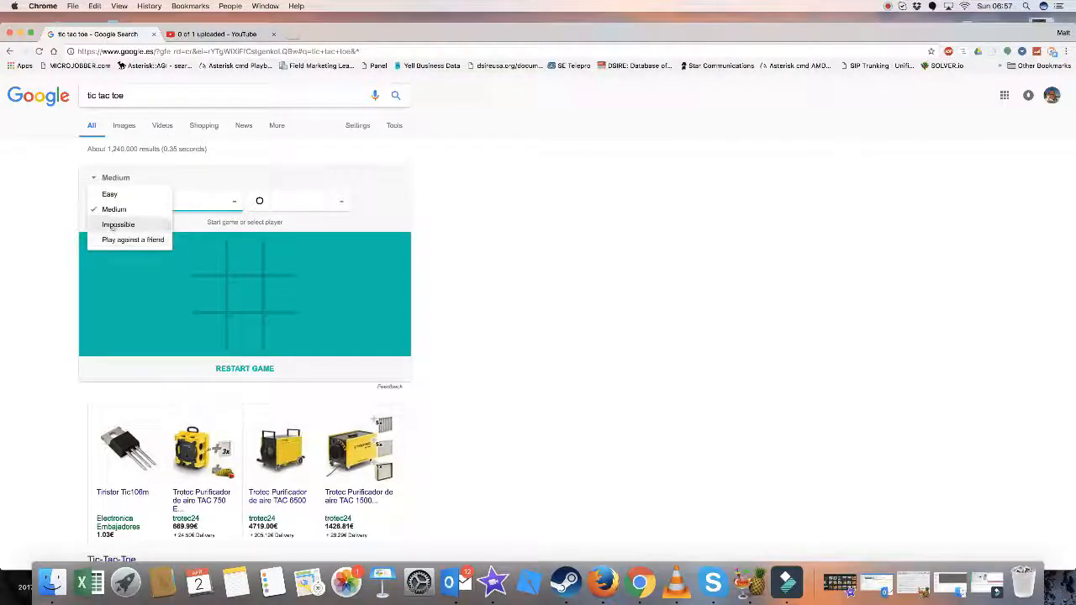
{"action": "left_click", "coordinate": [118, 225]}
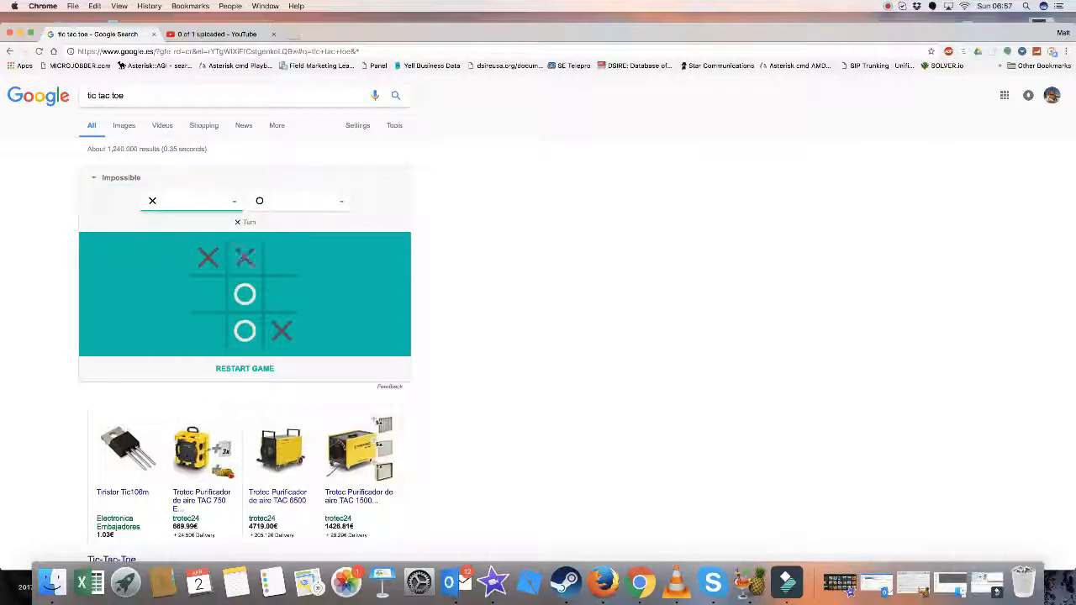
{"action": "left_click", "coordinate": [208, 330]}
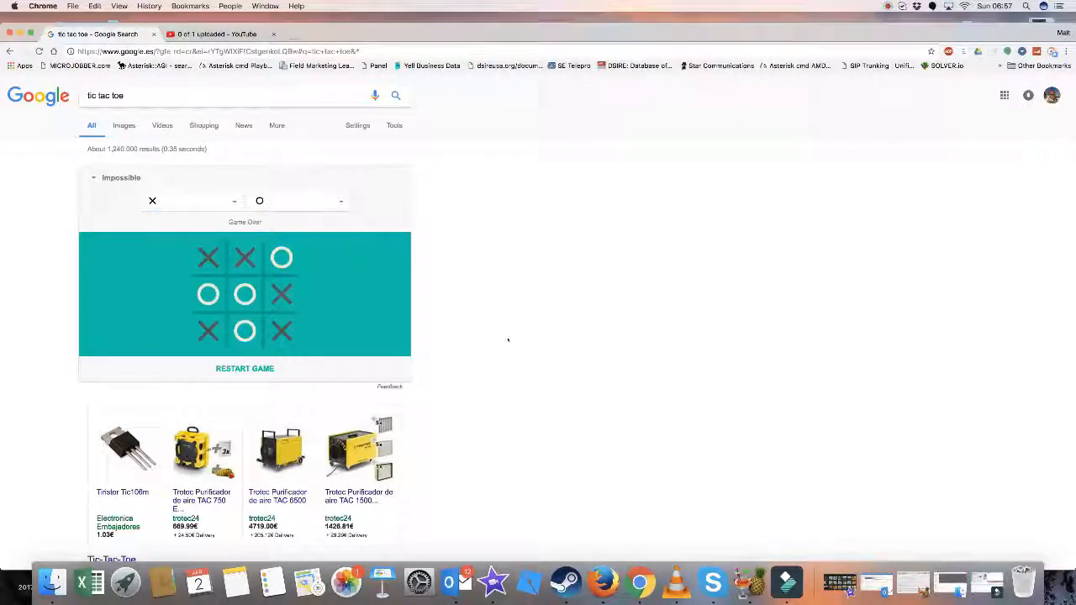
{"action": "left_click", "coordinate": [227, 95]}
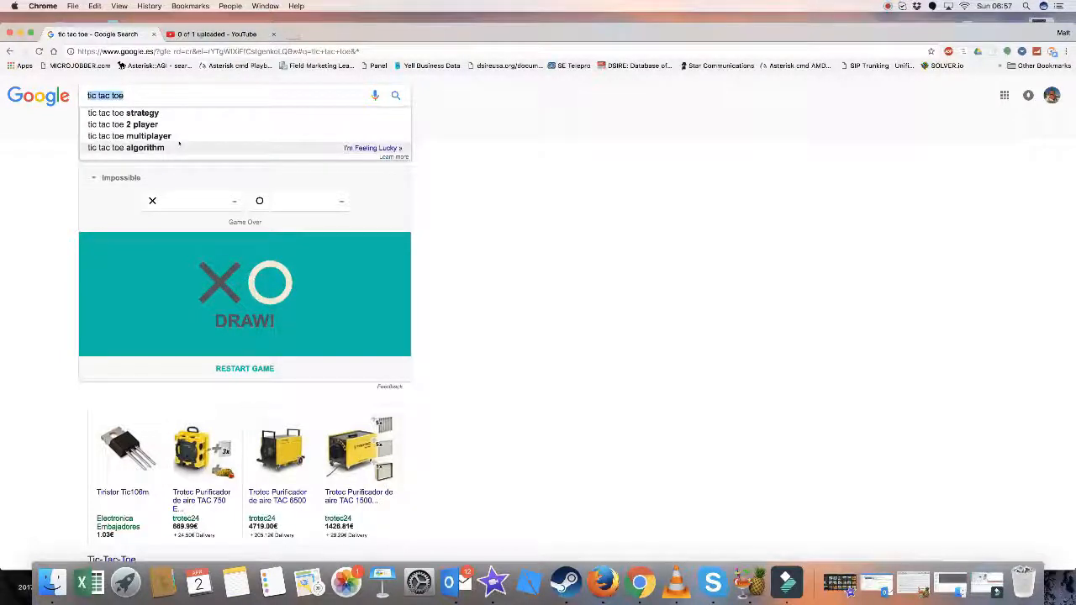
Step: Search 'Google in 1998' and scroll through the retro-styled results
{"action": "type", "text": "Google in 19"}
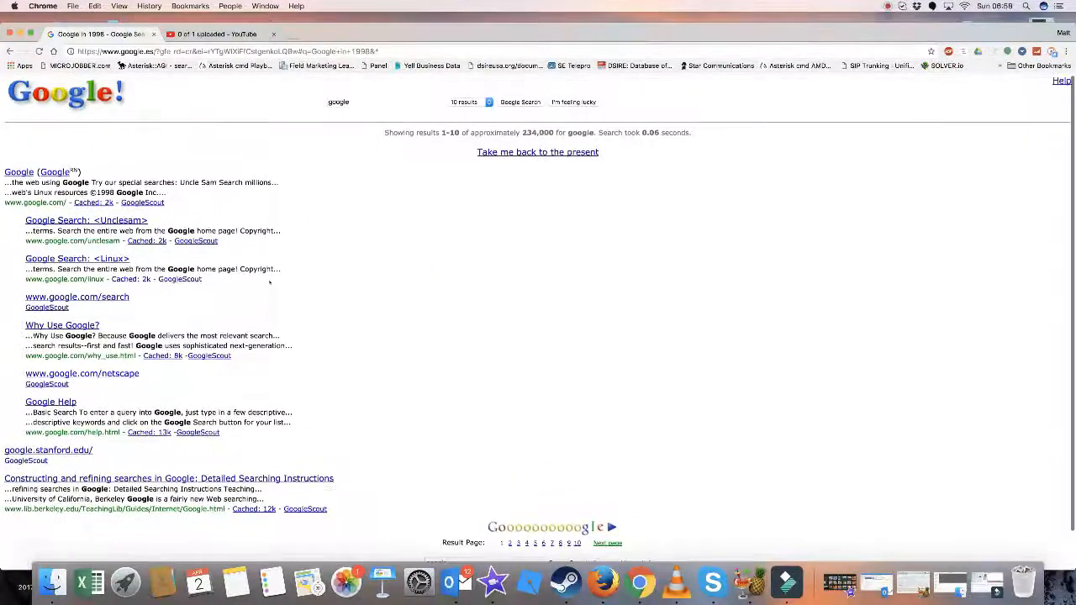
{"action": "scroll", "scroll_direction": "down", "scroll_amount": 3}
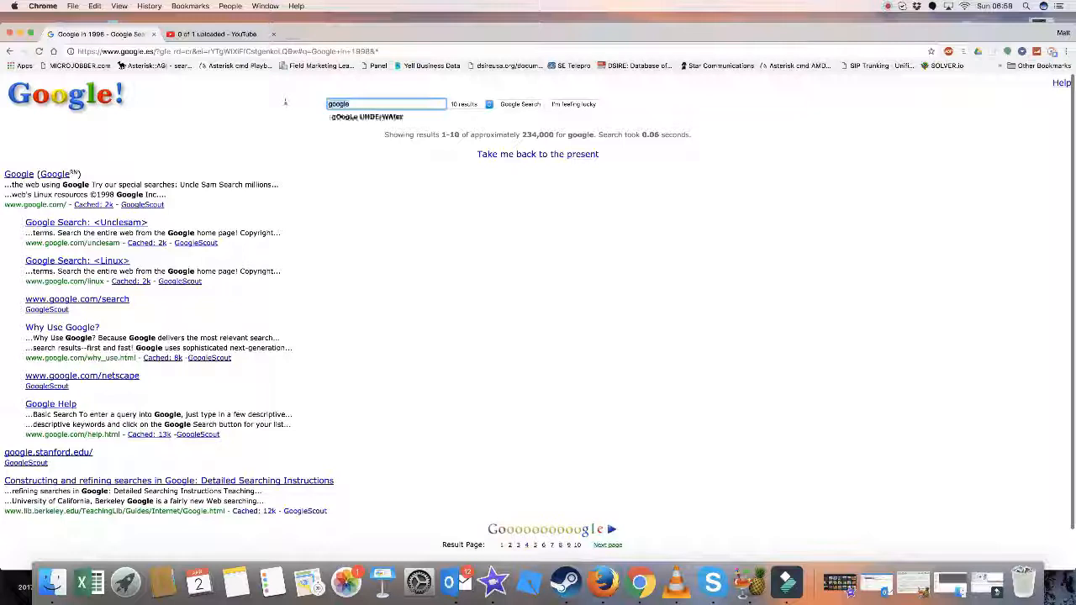
Step: Search 'super mario bros' and scroll through the results and info panel
{"action": "type", "text": "super mail"}
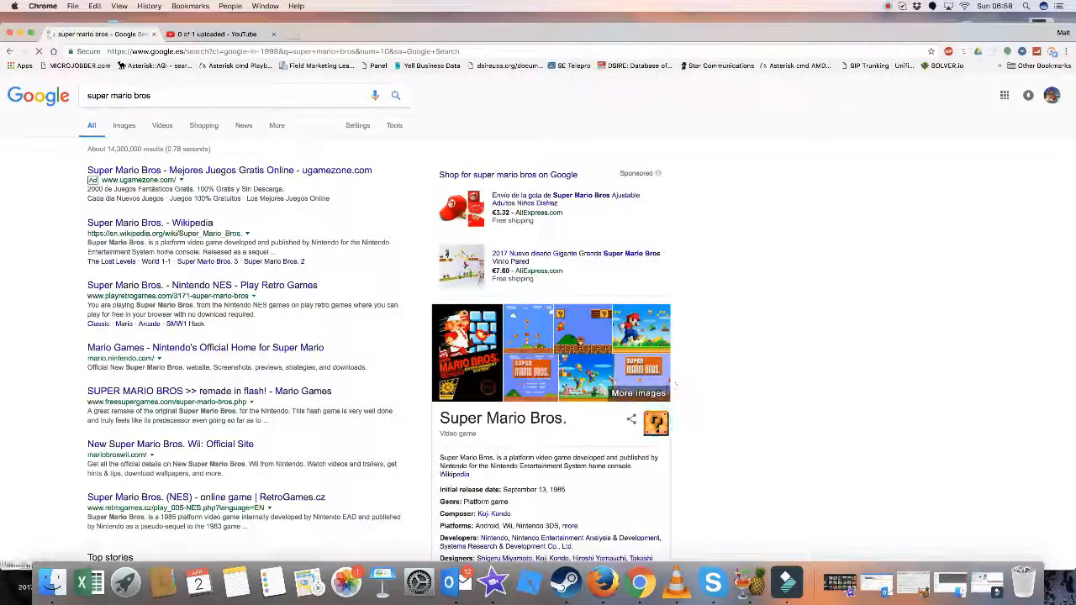
{"action": "scroll", "scroll_direction": "down", "scroll_amount": 3}
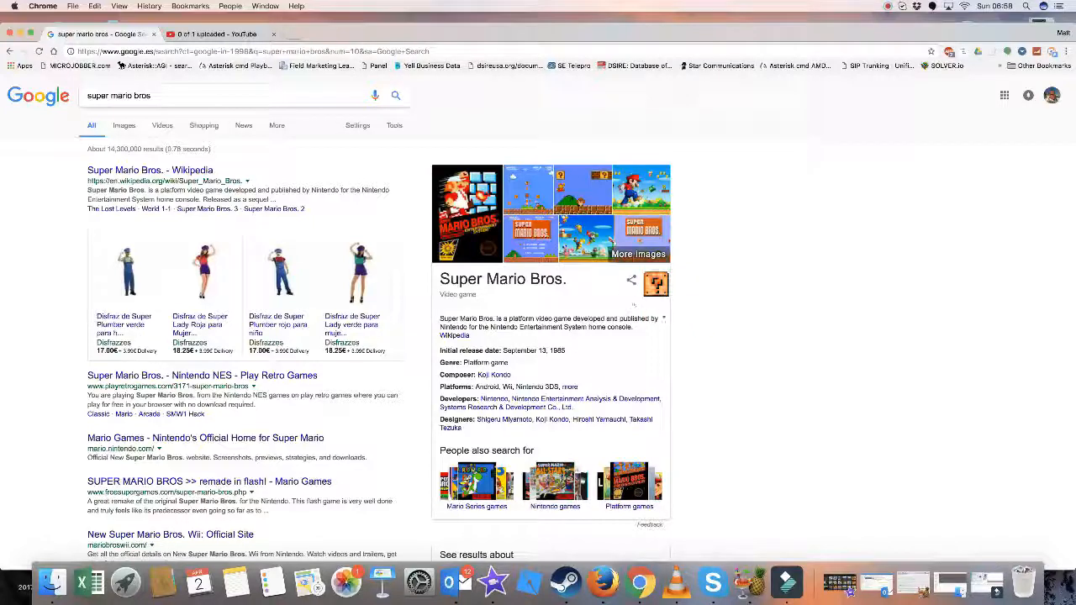
{"action": "scroll", "scroll_direction": "down", "scroll_amount": 3}
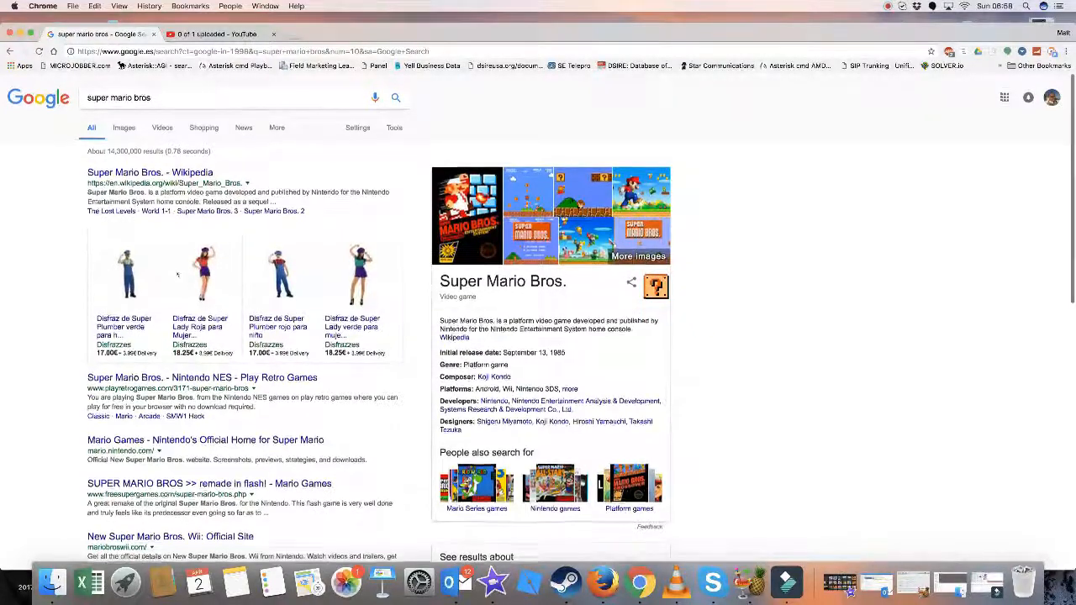
Step: Search 'google space', then pick an entry to reach the google sphere results
{"action": "type", "text": "google space"}
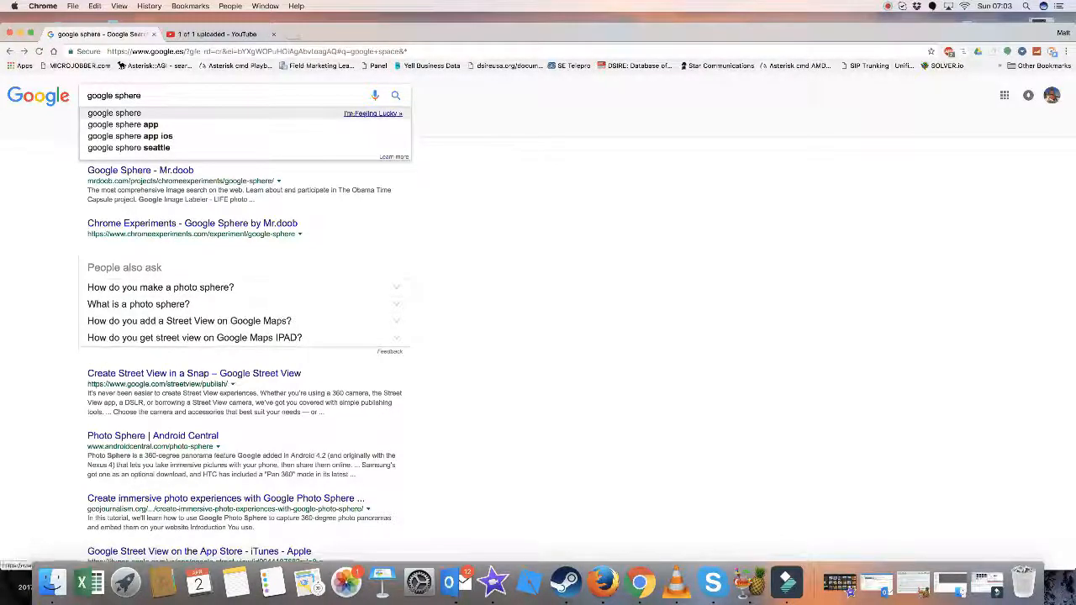
{"action": "left_click", "coordinate": [139, 169]}
{"action": "type", "text": "gravity"}
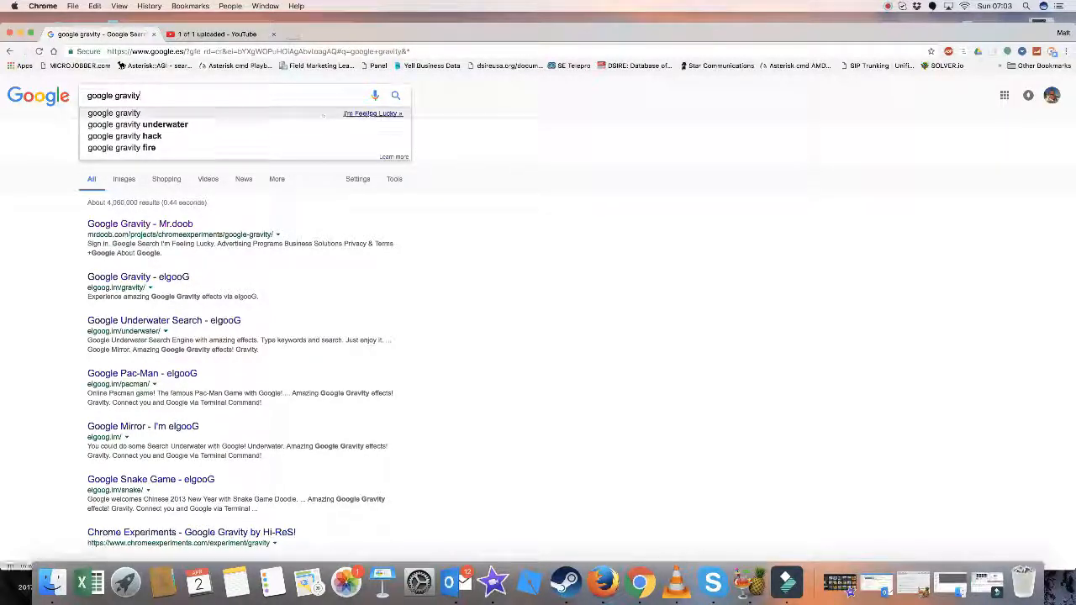
Step: Open the Google Gravity experiment result, then begin a 'blink html' search
{"action": "left_click", "coordinate": [139, 223]}
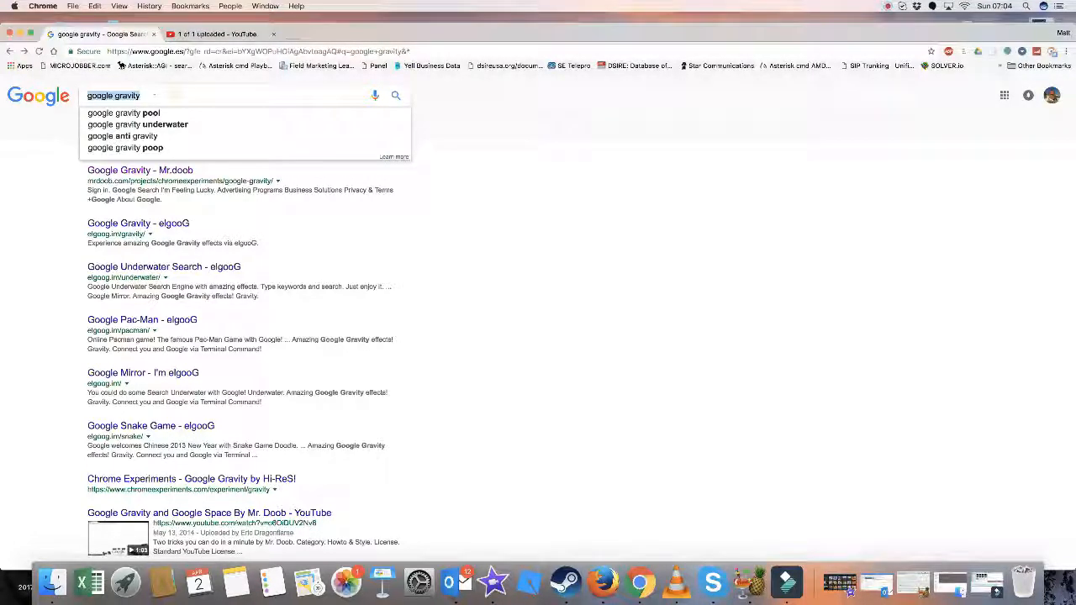
{"action": "type", "text": "blink html"}
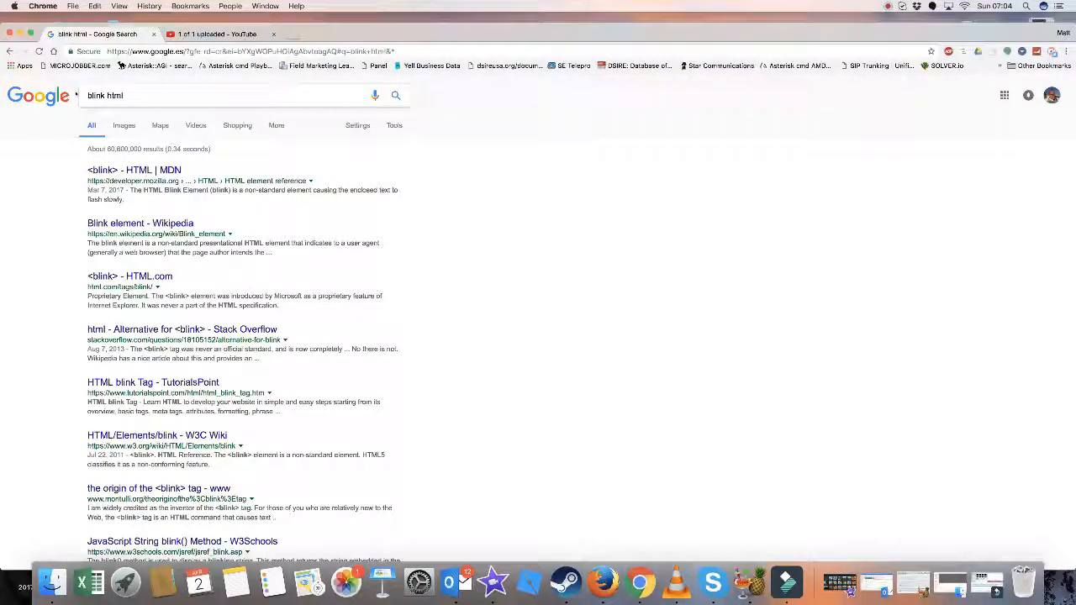
Step: Scroll the blink html results, then start typing 'festivus'
{"action": "scroll", "scroll_direction": "down", "scroll_amount": 3}
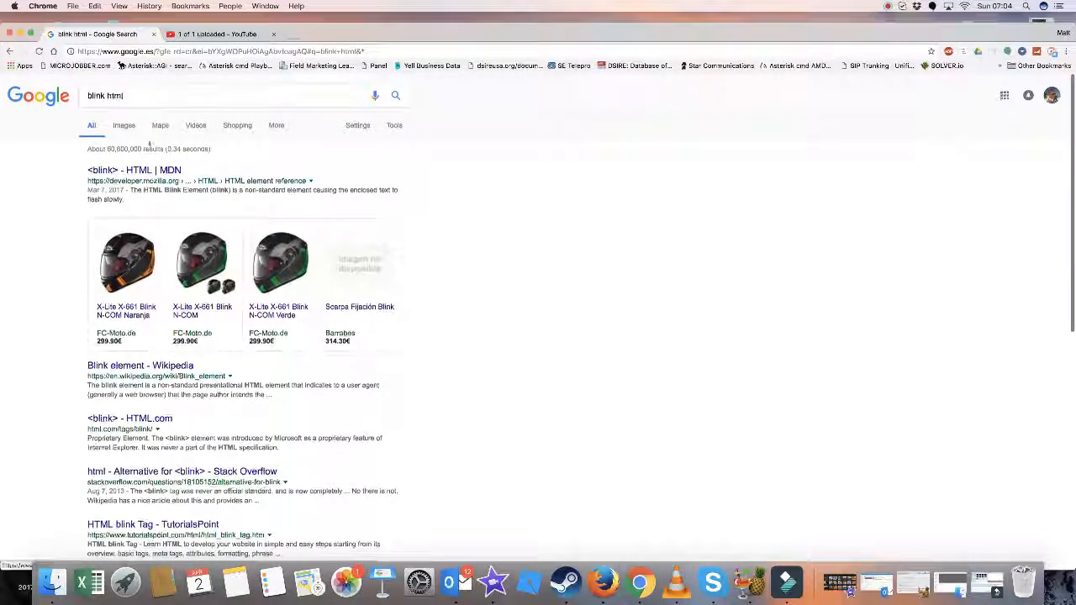
{"action": "type", "text": "festivus"}
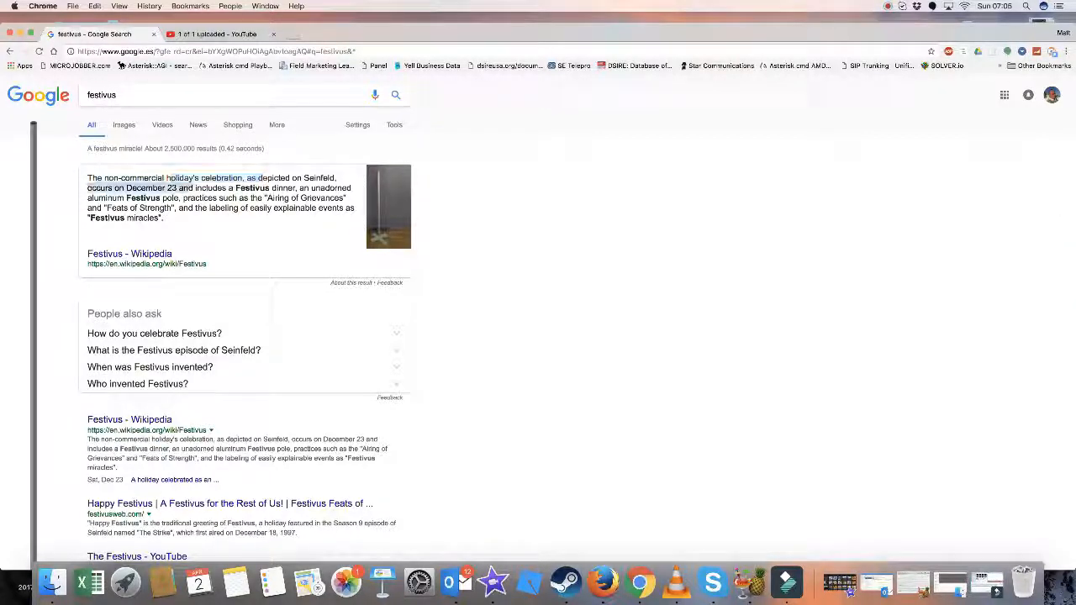
Step: Scroll the festivus results to view the Festivus pole along the left edge
{"action": "scroll", "scroll_direction": "down", "scroll_amount": 3}
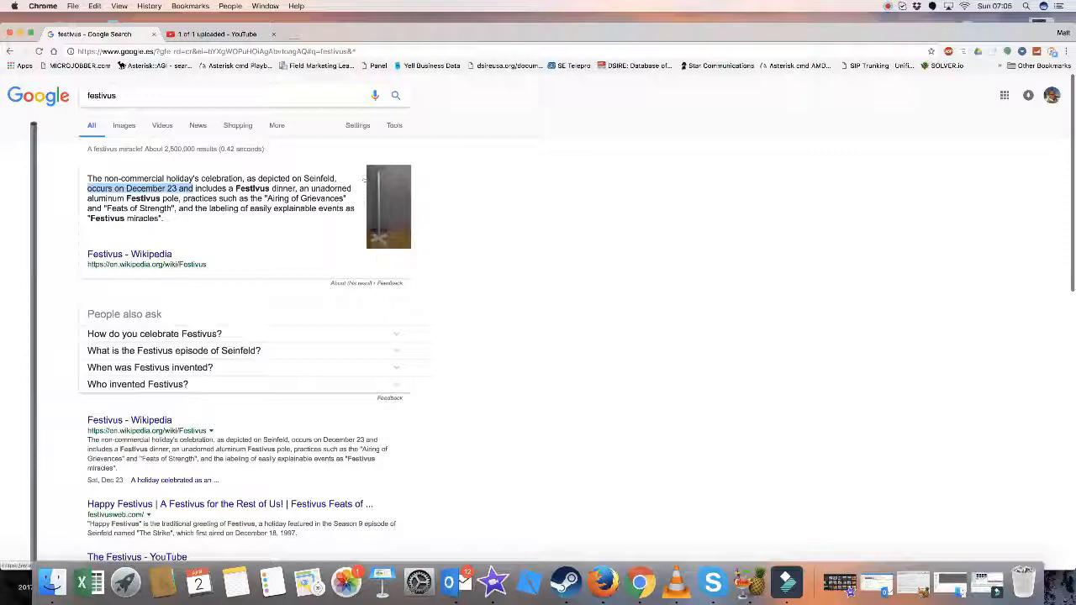
{"action": "scroll", "scroll_direction": "down", "scroll_amount": 3}
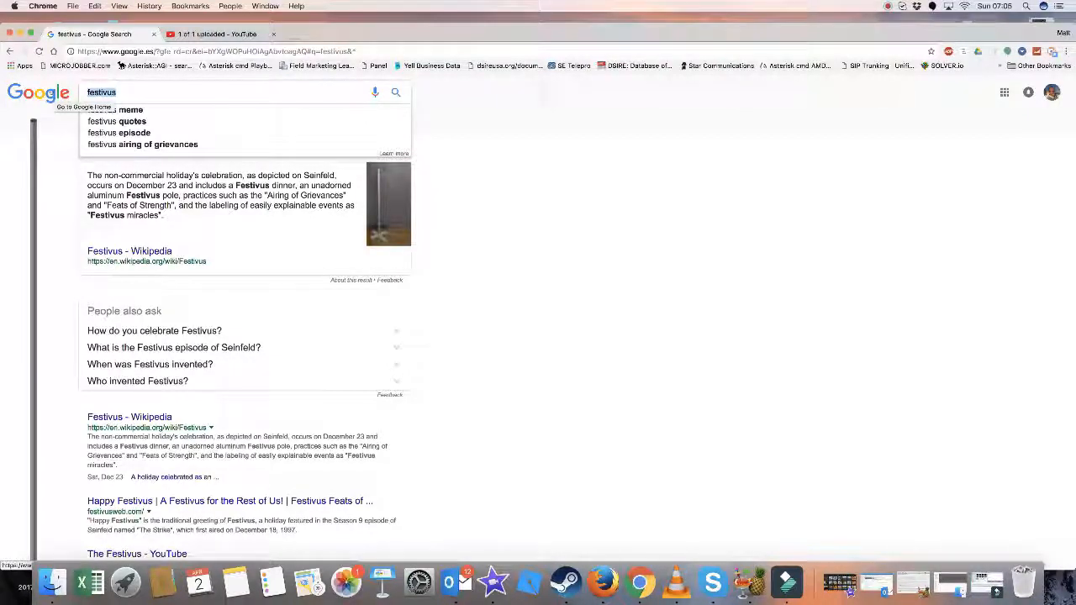
Step: Search 'solitaire', launch the game on Easy difficulty, then search 'fun facts'
{"action": "type", "text": "solitaire"}
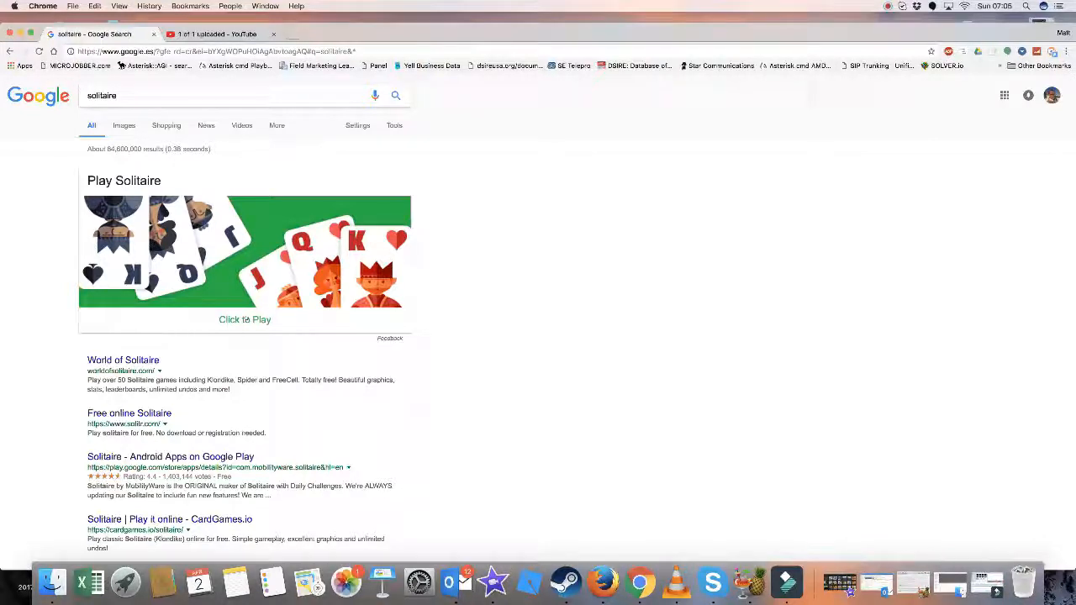
{"action": "left_click", "coordinate": [244, 318]}
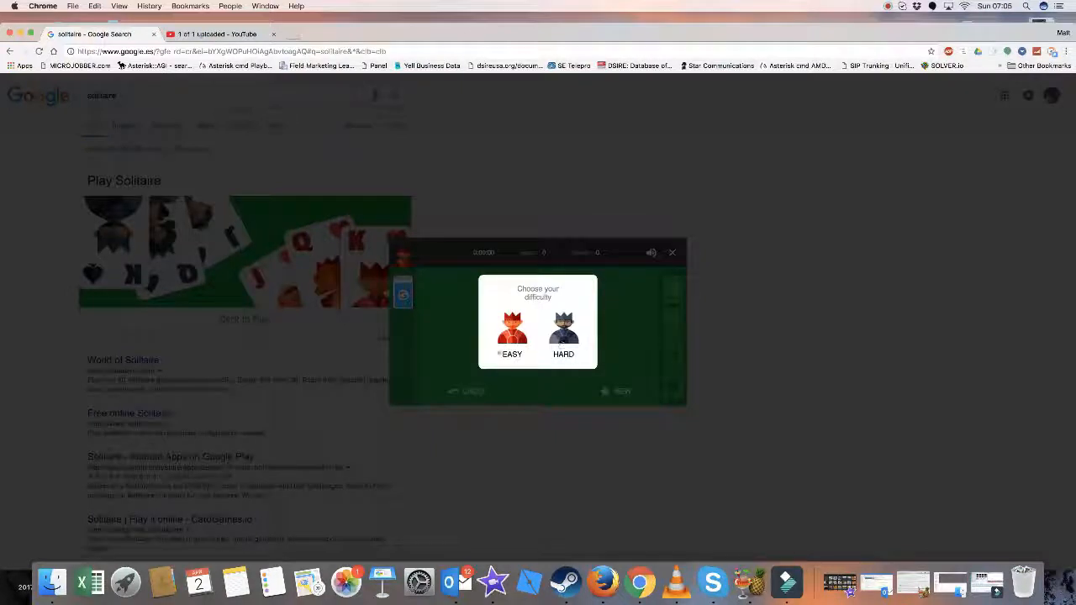
{"action": "left_click", "coordinate": [511, 328]}
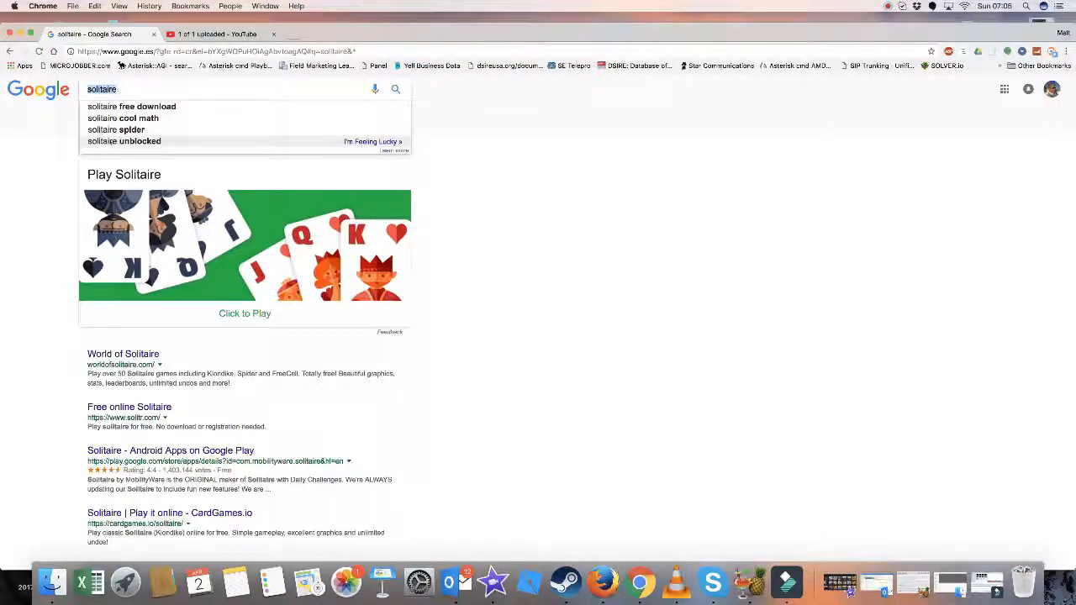
{"action": "type", "text": "fun facts"}
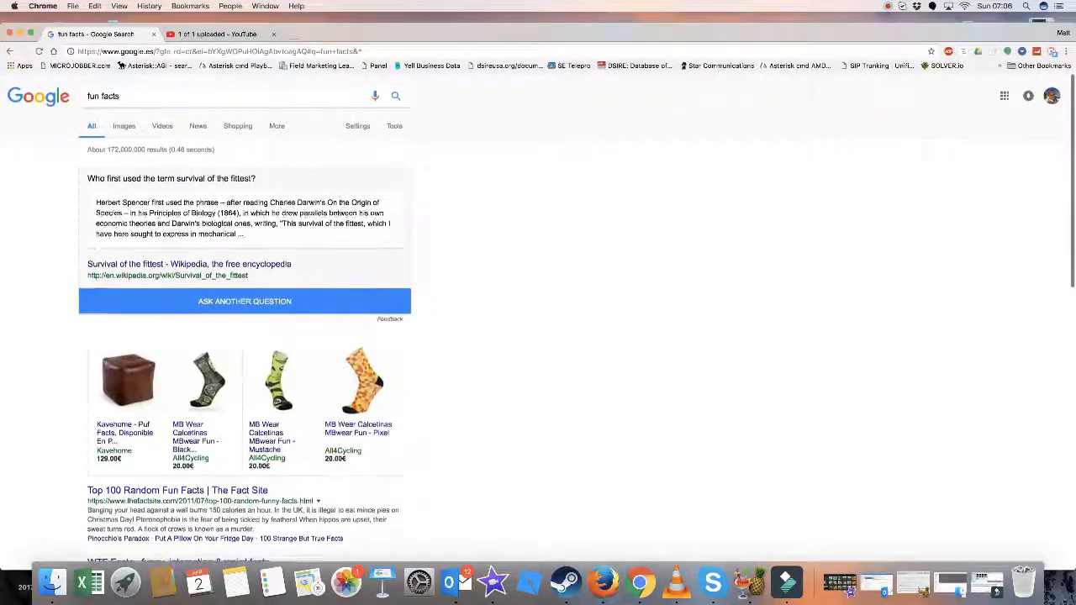
Step: Enter 'solitaire' in the search box
{"action": "type", "text": "solitaire"}
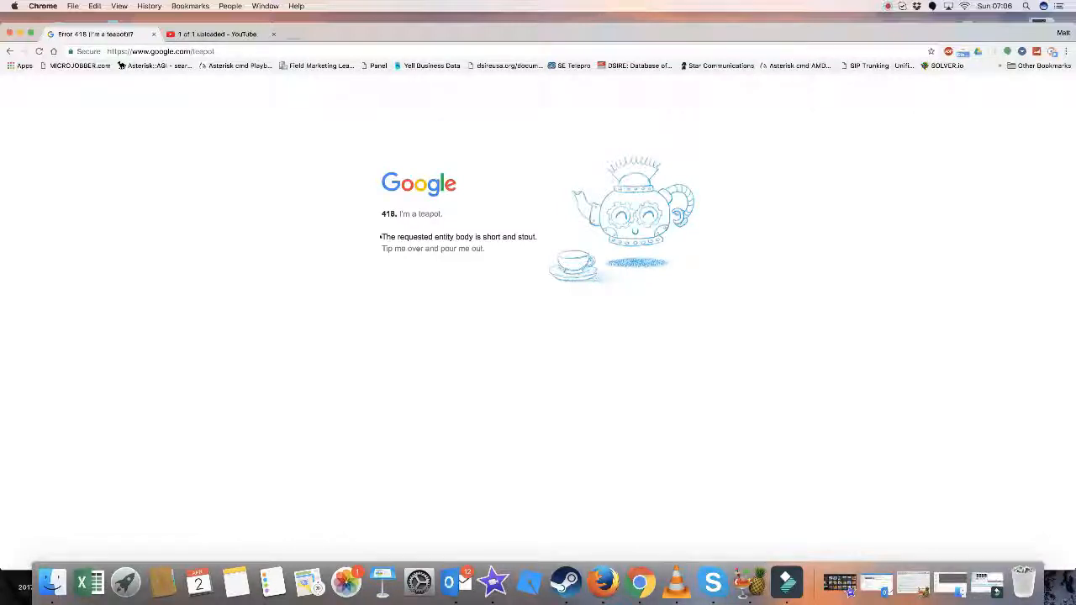
{"action": "mouse_move", "coordinate": [487, 280]}
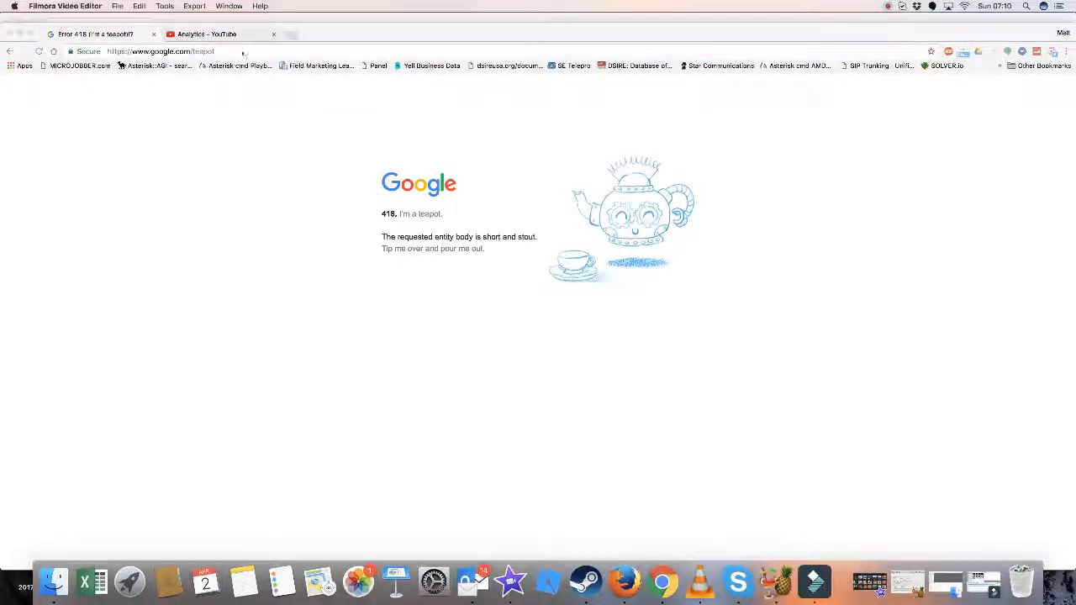
Step: Select the google.com/teapot URL in the address bar
{"action": "left_click", "coordinate": [168, 51]}
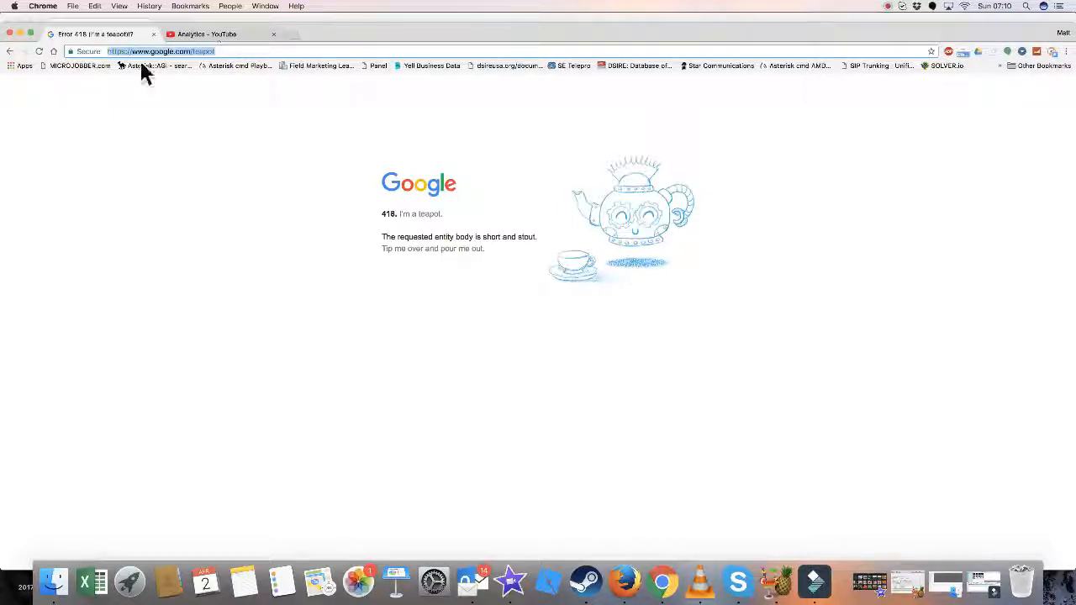
{"action": "mouse_move", "coordinate": [225, 139]}
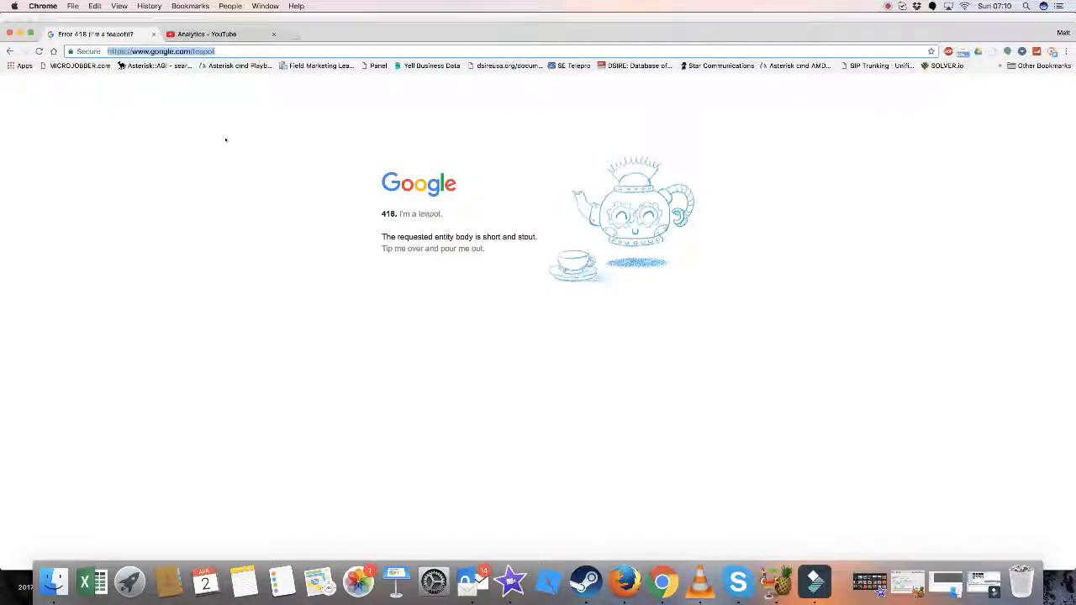
Step: Type 'super mario bros' into donttypelikethis.com's search box and watch the casing scramble
{"action": "type", "text": "dd"}
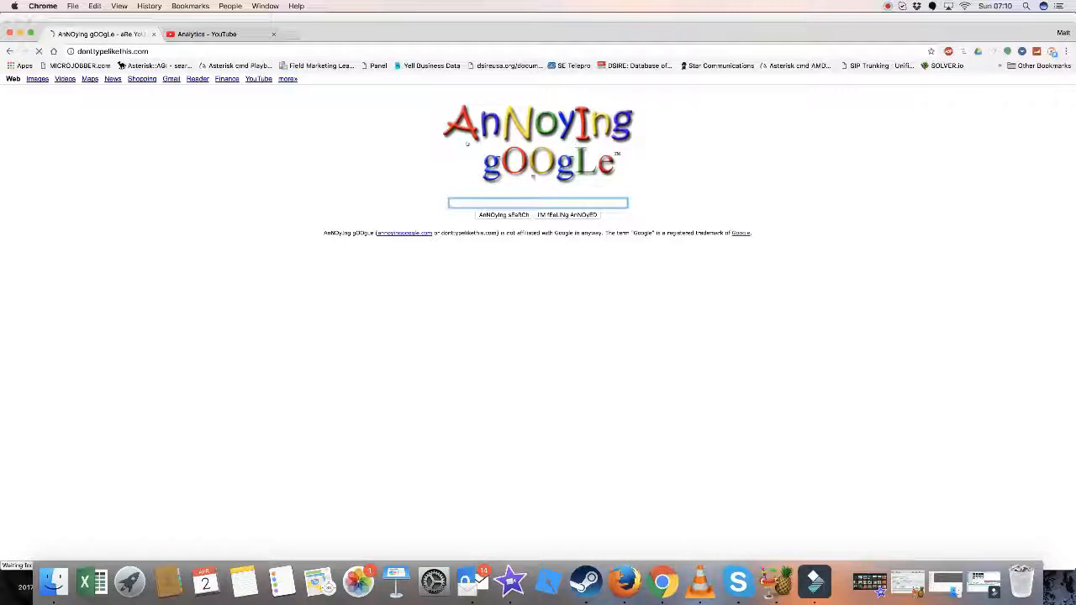
{"action": "type", "text": "super mario bros"}
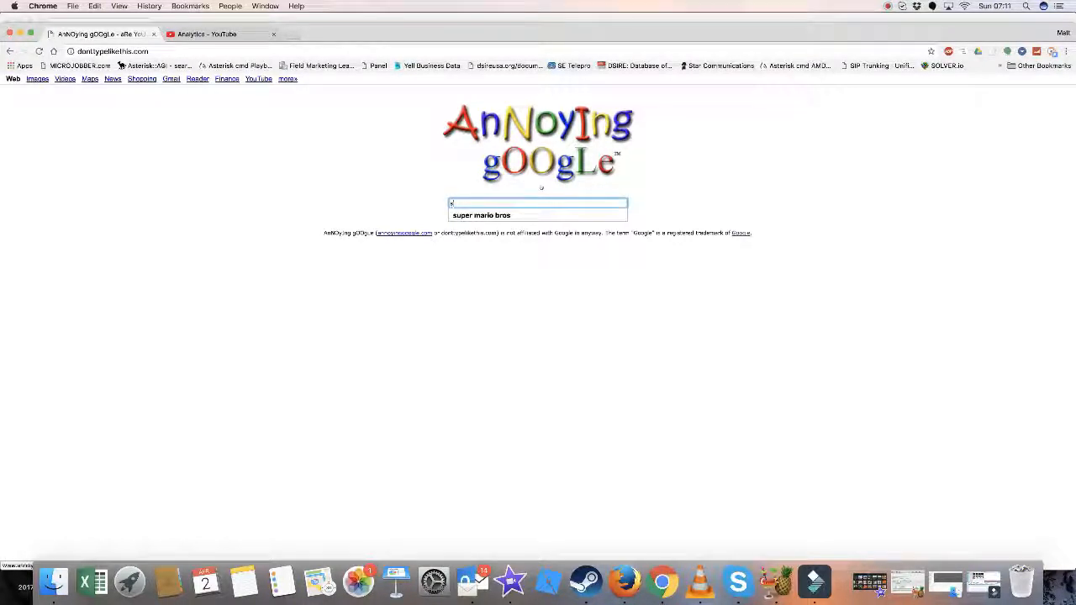
{"action": "type", "text": "super"}
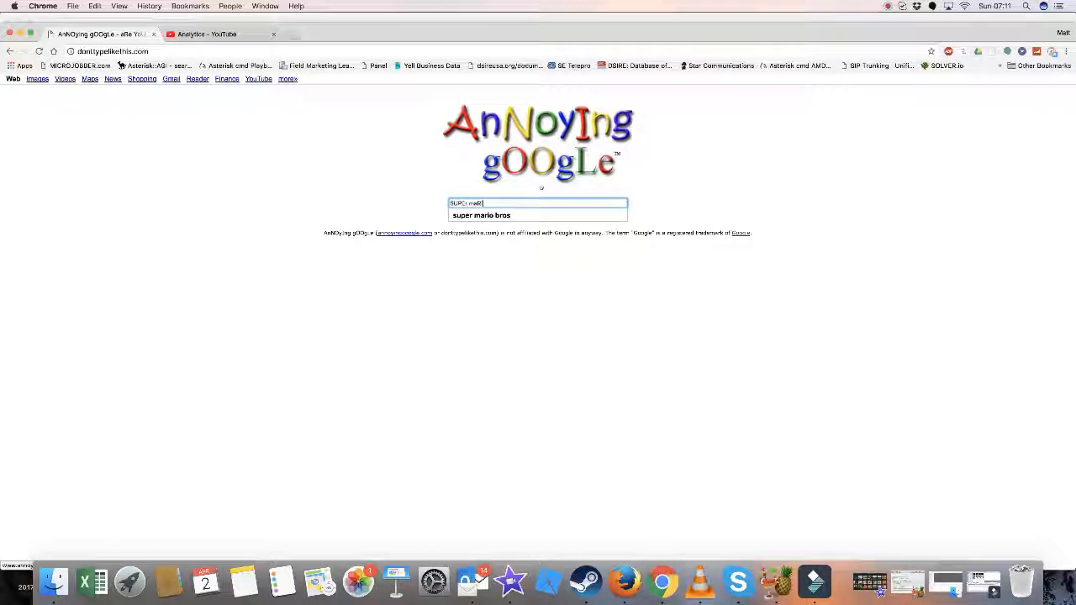
{"action": "type", "text": "super mario bros"}
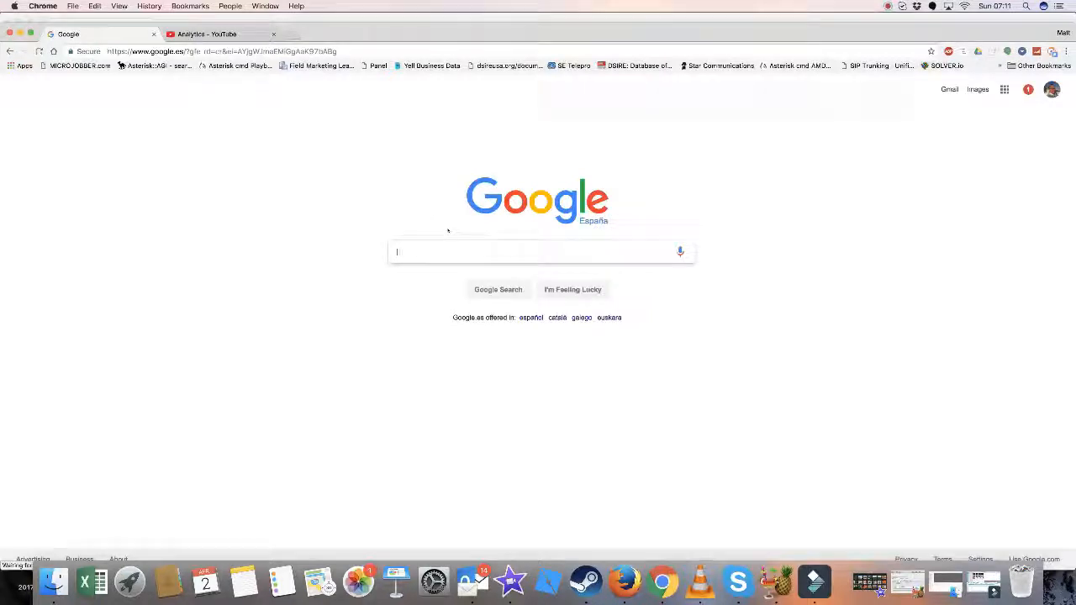
Step: Search '£ to $' to show 1 British Pound equals 1.25 US Dollars
{"action": "type", "text": "Pac man"}
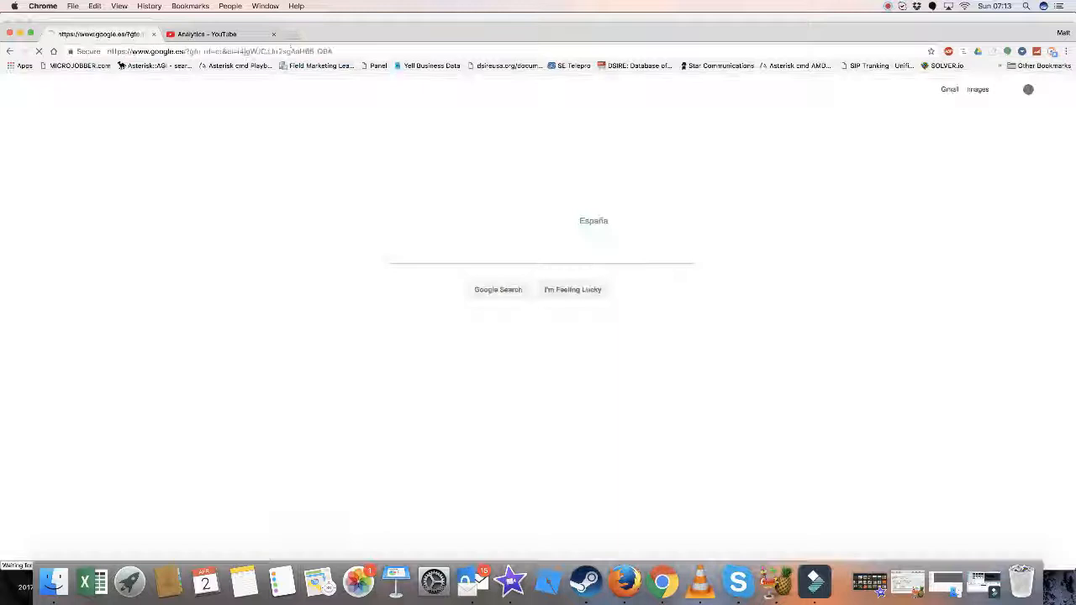
{"action": "type", "text": "£ to $"}
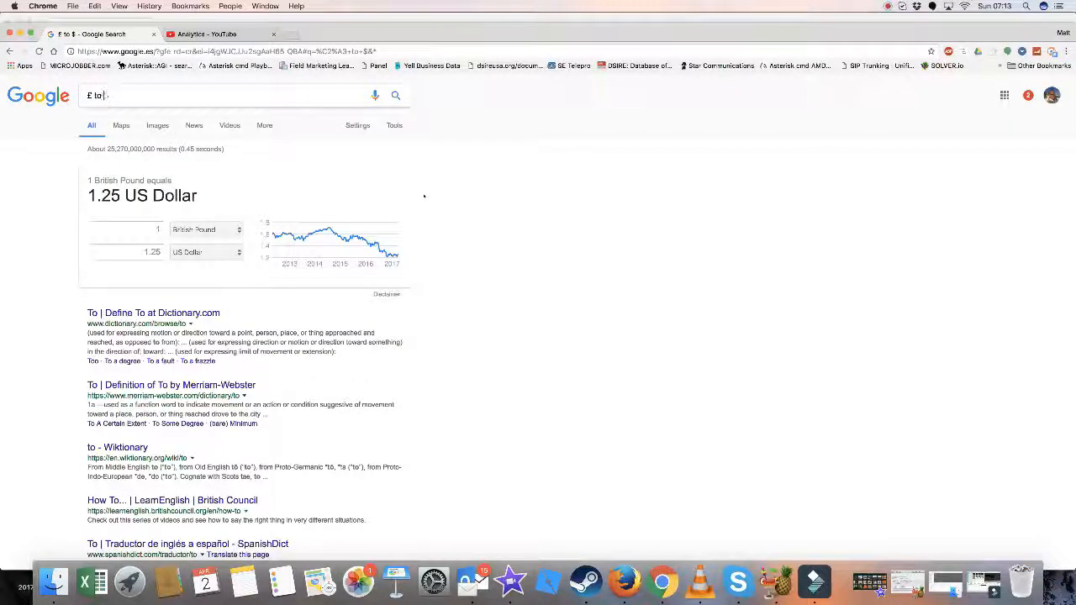
{"action": "type", "text": "G"}
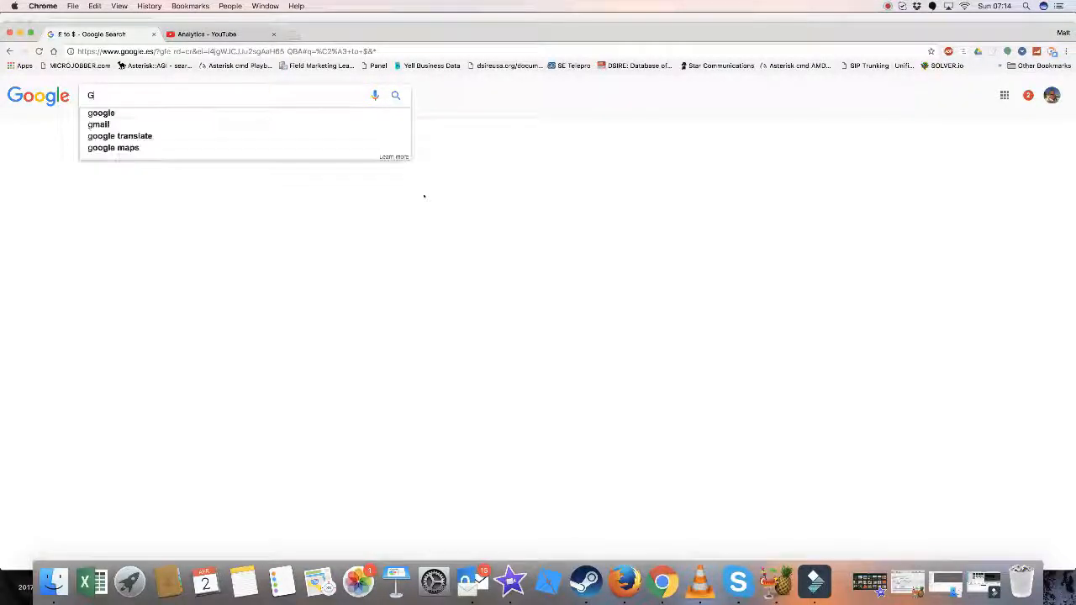
Step: Search 'Calculator' for the calculator widget, then return to the Google.es homepage
{"action": "type", "text": "Calculal"}
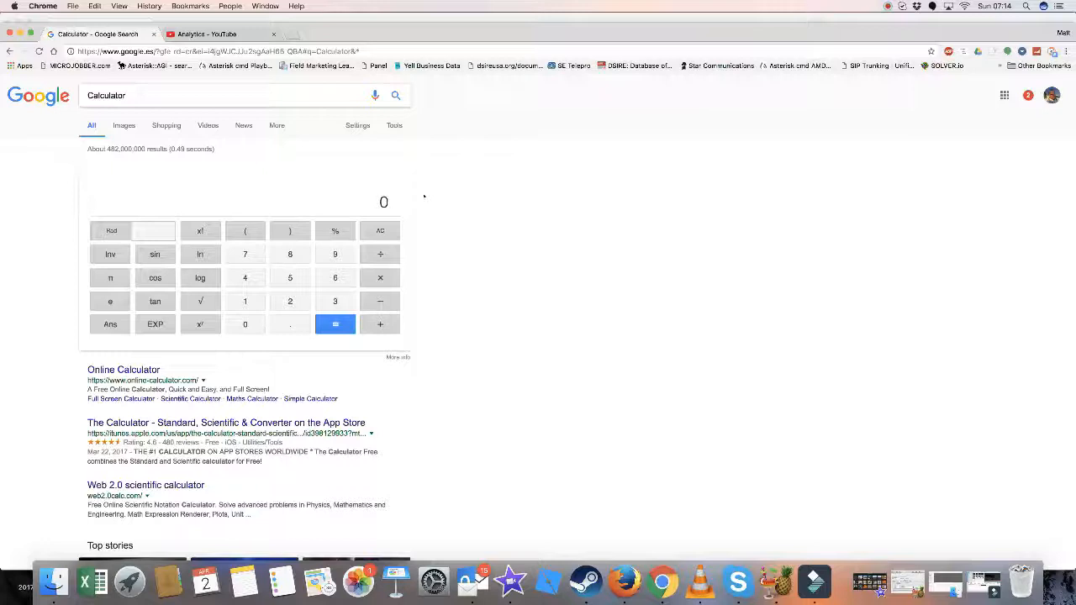
{"action": "type", "text": "sdsf"}
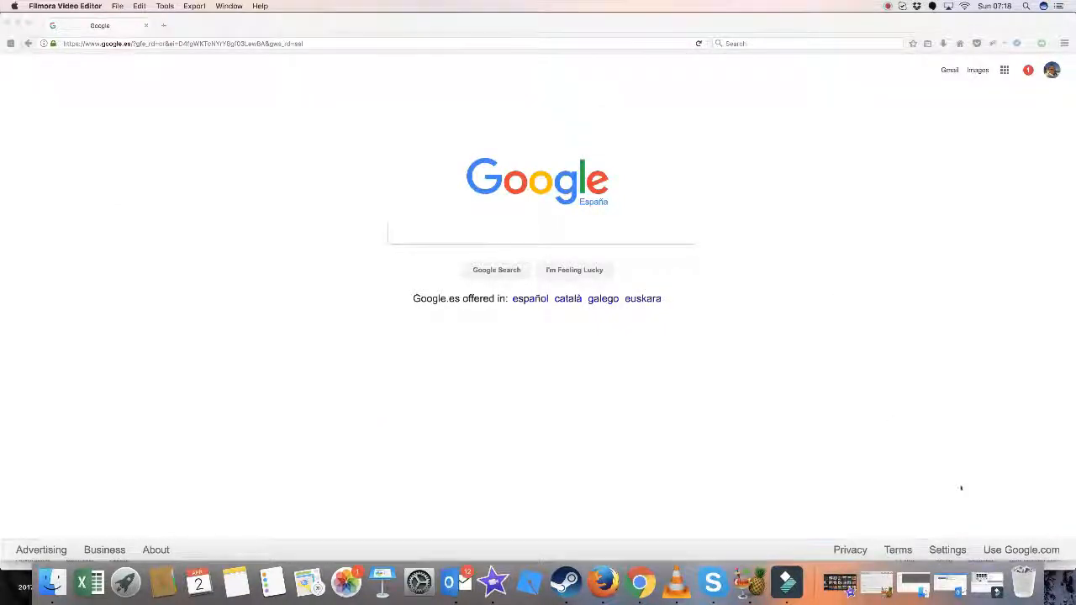
Step: Go from footer Settings to Search settings, then to the Languages section
{"action": "left_click", "coordinate": [948, 550]}
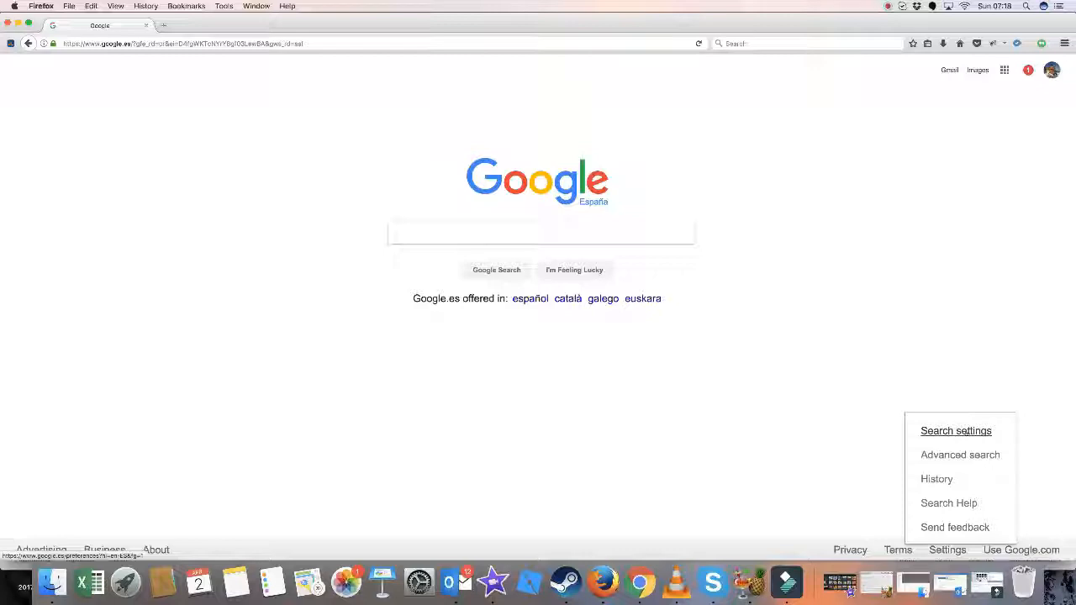
{"action": "left_click", "coordinate": [956, 430]}
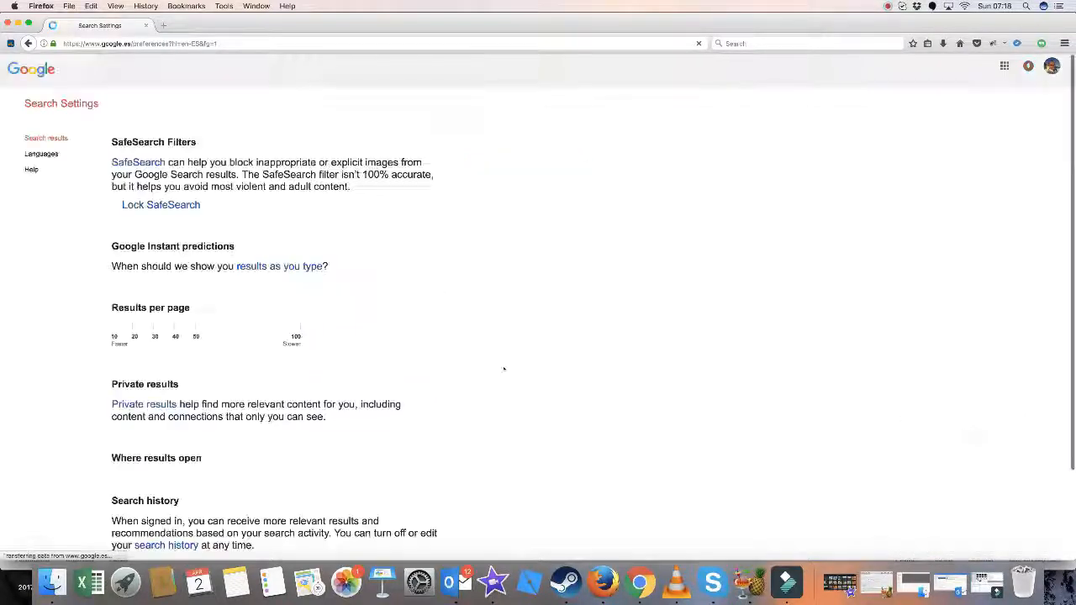
{"action": "scroll", "scroll_direction": "down", "scroll_amount": 3}
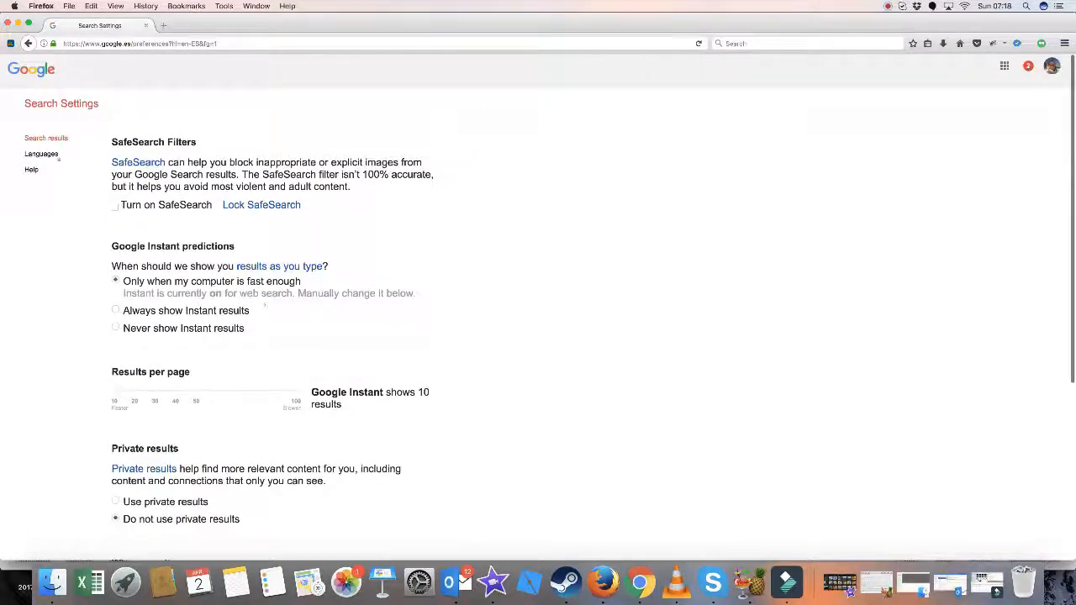
{"action": "left_click", "coordinate": [41, 153]}
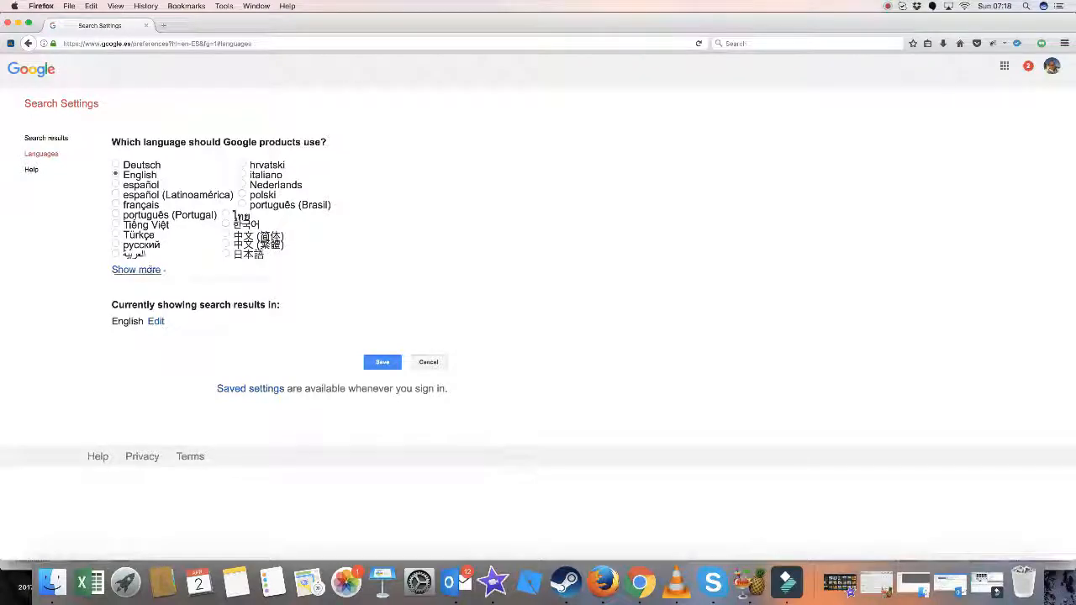
Step: Expand the full language list, choose Pirate, and save the preference
{"action": "left_click", "coordinate": [136, 270]}
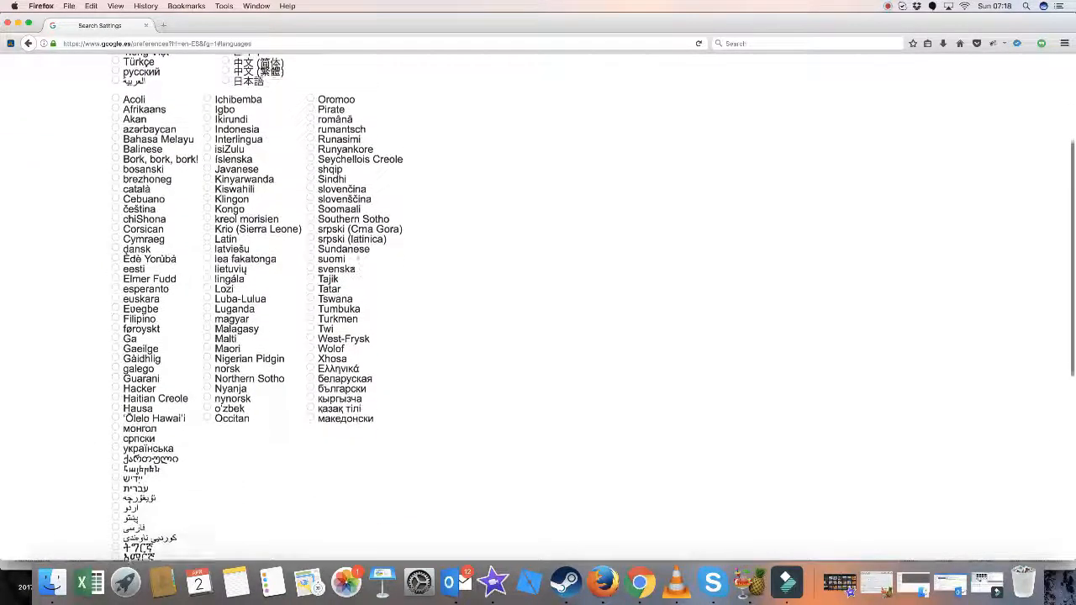
{"action": "scroll", "scroll_direction": "down", "scroll_amount": 3}
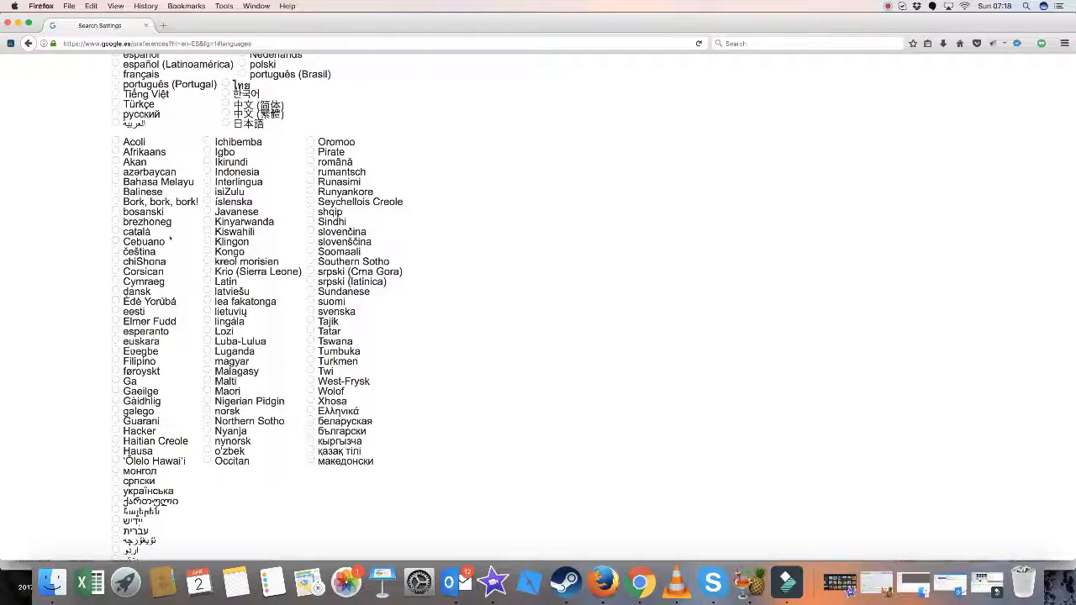
{"action": "mouse_move", "coordinate": [357, 217]}
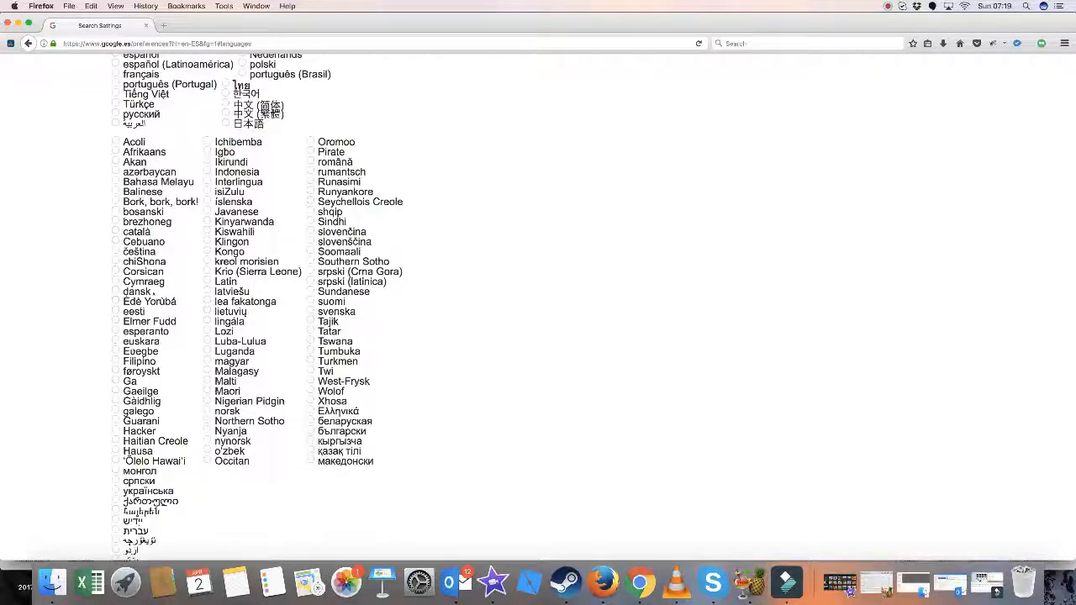
{"action": "scroll", "scroll_direction": "down", "scroll_amount": 3}
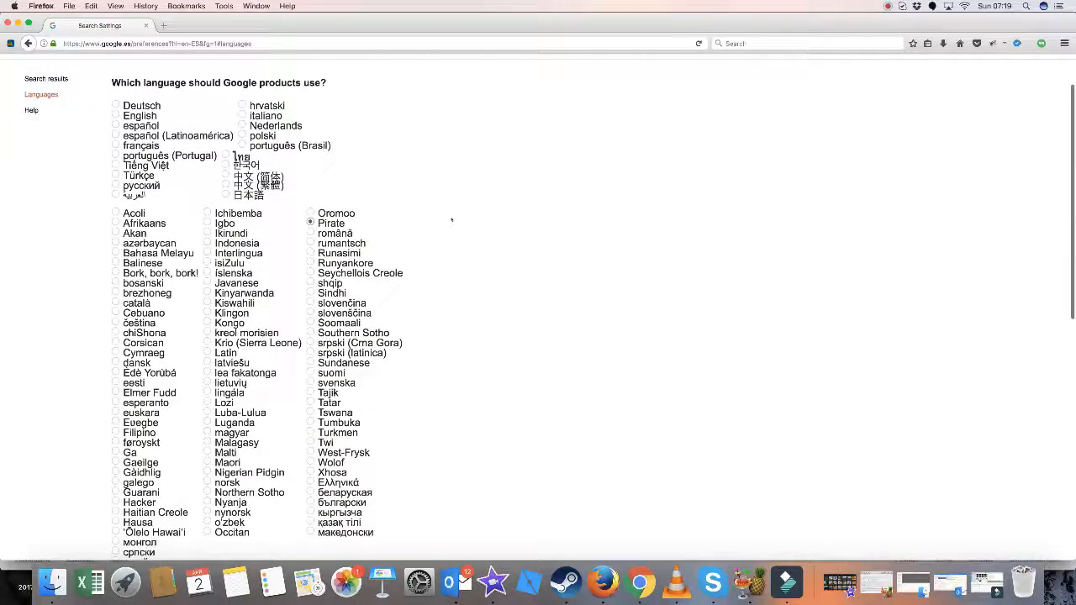
{"action": "left_click", "coordinate": [381, 455]}
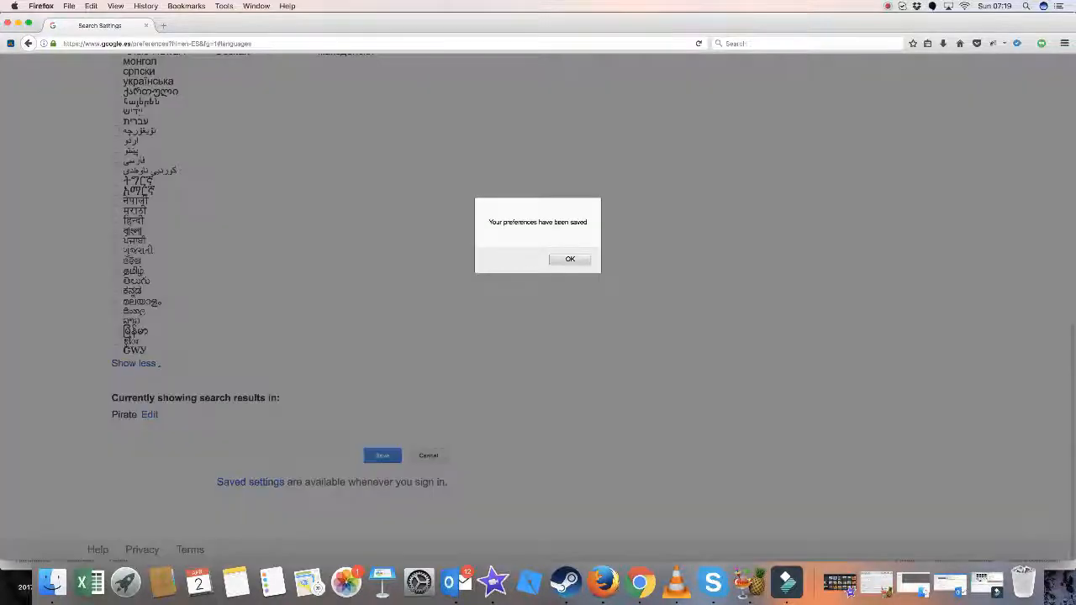
Step: Dismiss the confirmation, return to Search settings Languages, pick English and save
{"action": "left_click", "coordinate": [570, 258]}
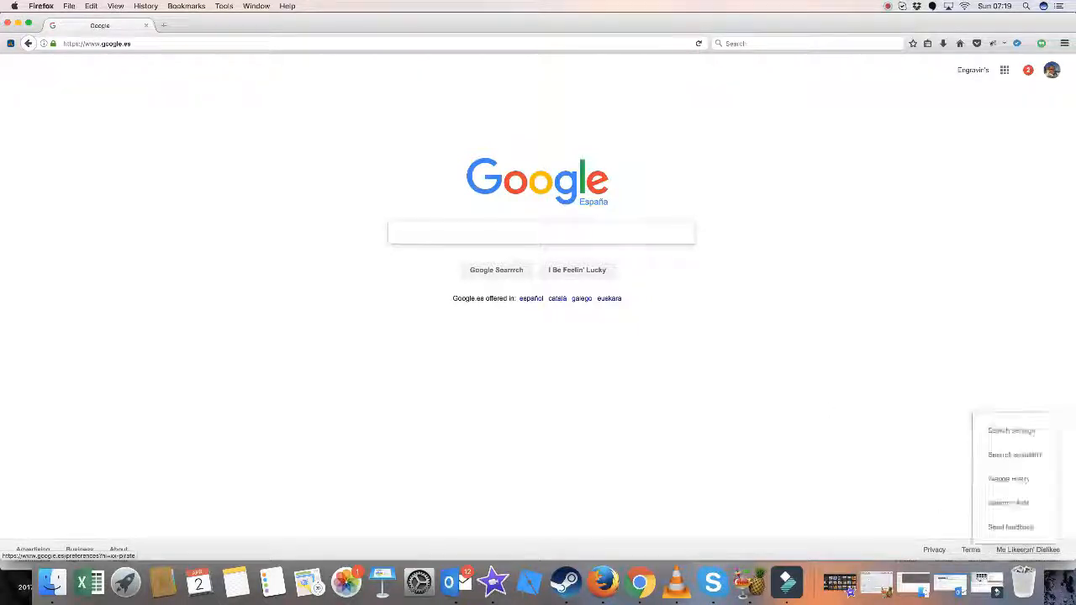
{"action": "left_click", "coordinate": [1011, 430]}
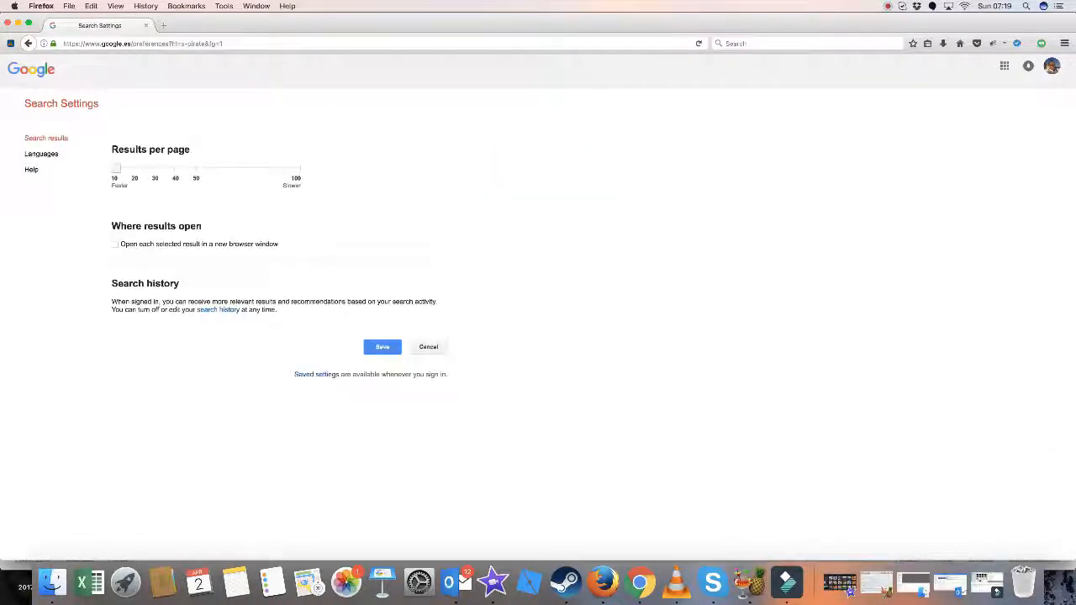
{"action": "left_click", "coordinate": [41, 154]}
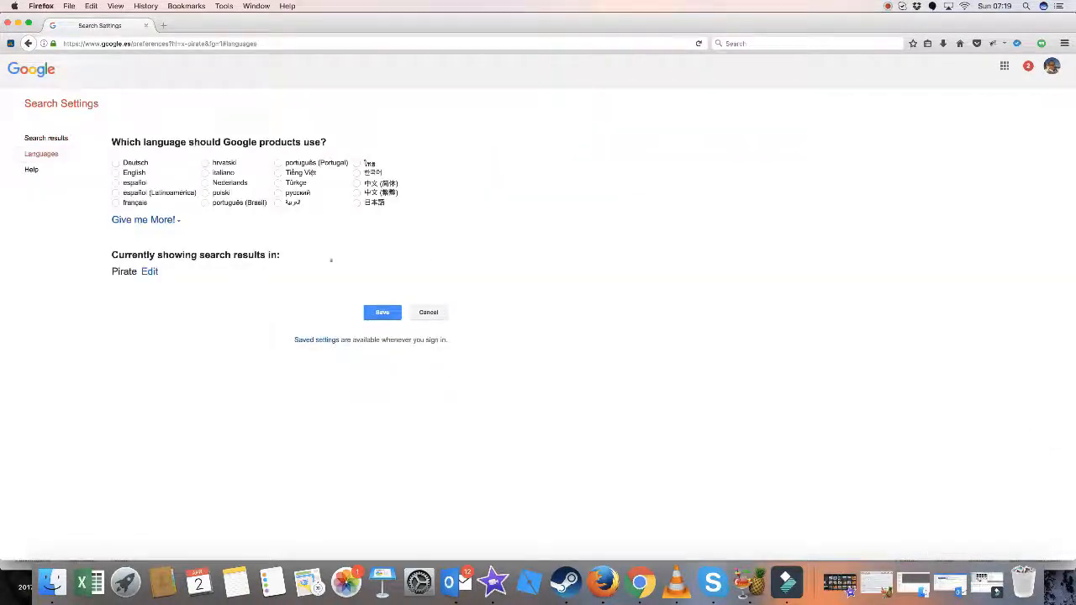
{"action": "left_click", "coordinate": [116, 172]}
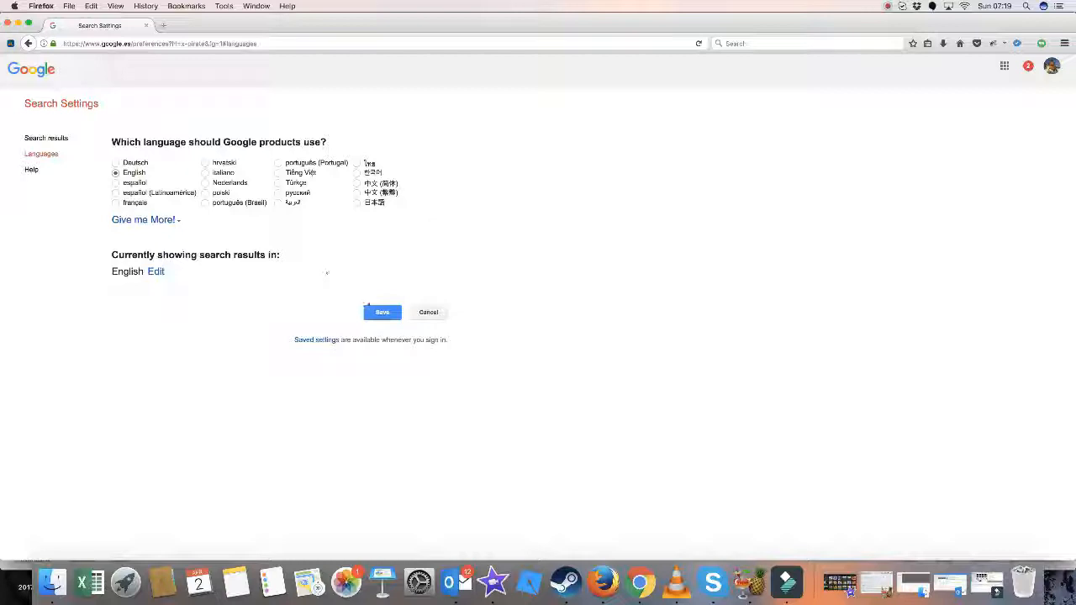
{"action": "left_click", "coordinate": [381, 312]}
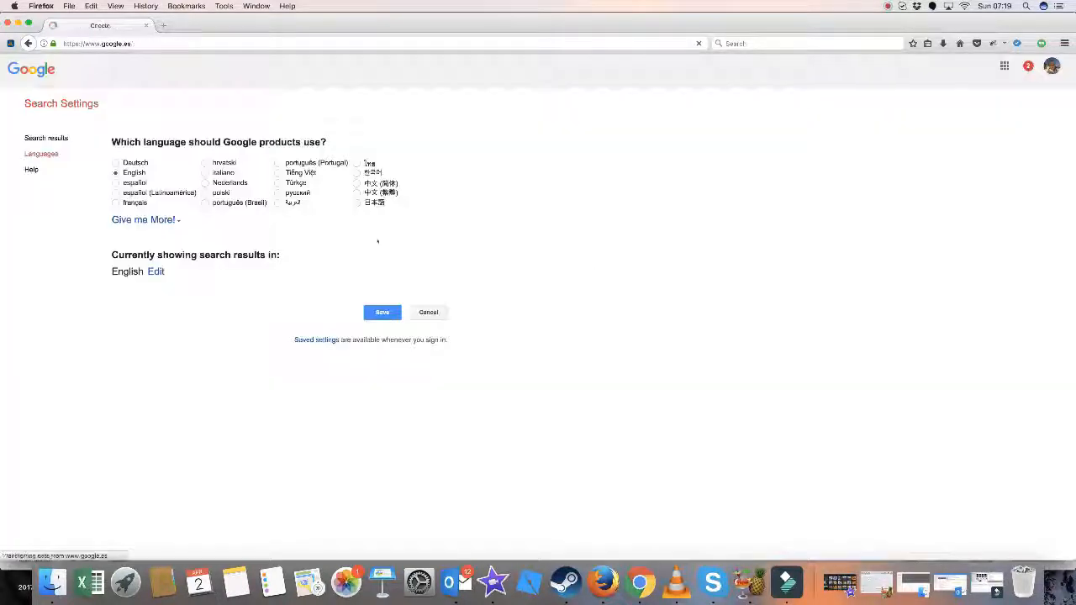
Step: Return to the homepage and search 'flip a coin' from the suggestions
{"action": "left_click", "coordinate": [381, 312]}
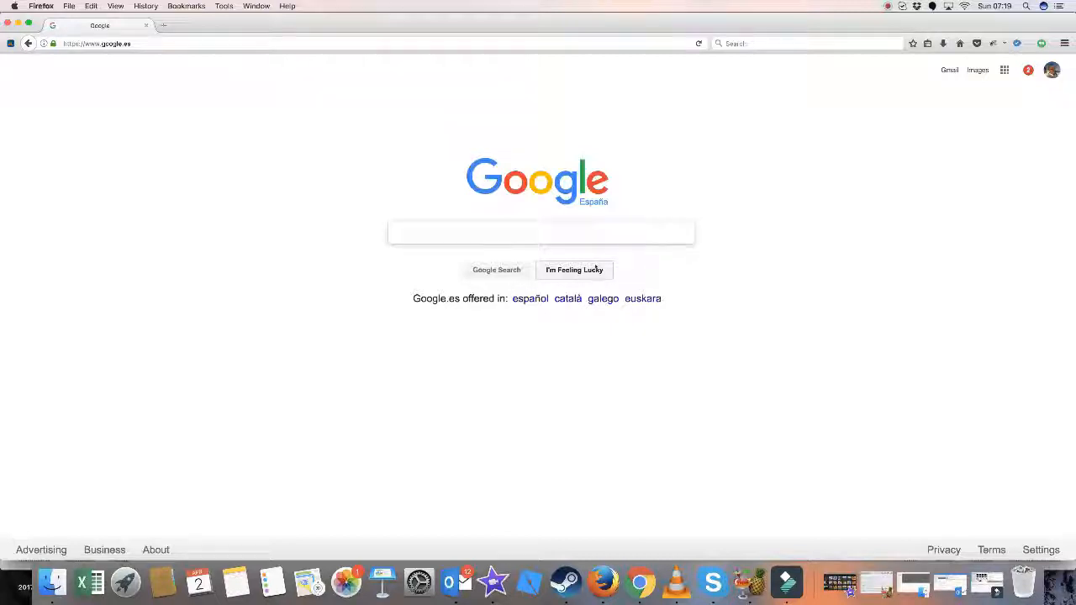
{"action": "type", "text": "flip"}
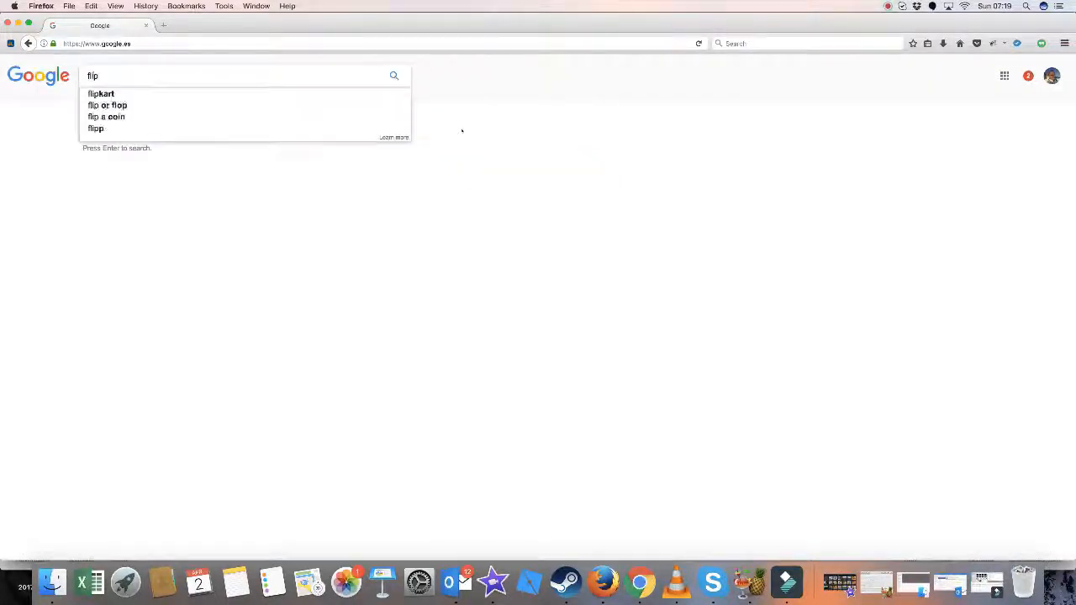
{"action": "left_click", "coordinate": [106, 116]}
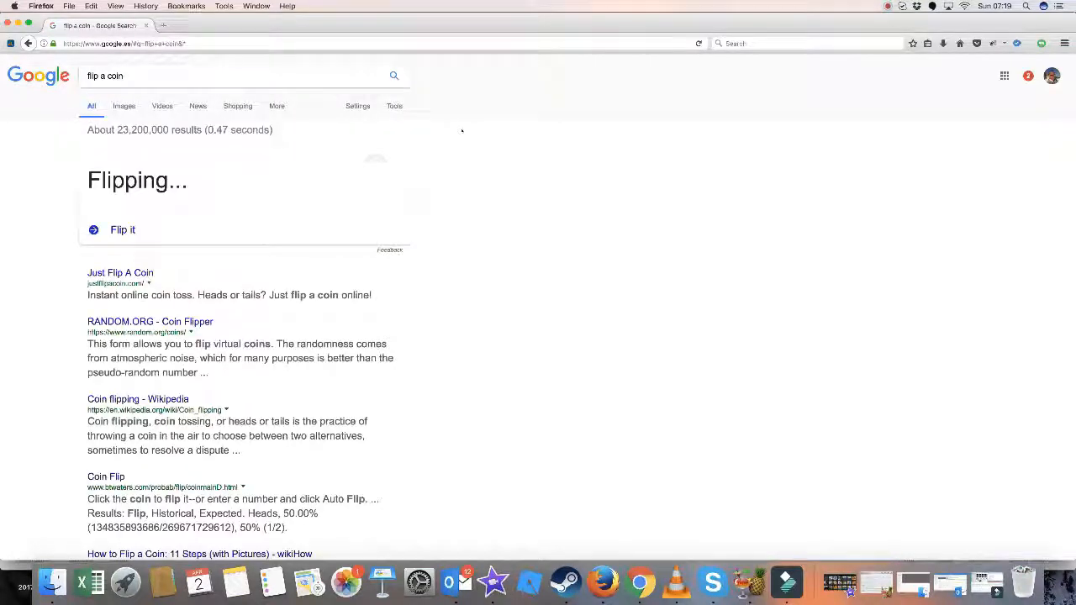
Step: Flip the coin five times, landing on heads and then tails
{"action": "left_click", "coordinate": [123, 229]}
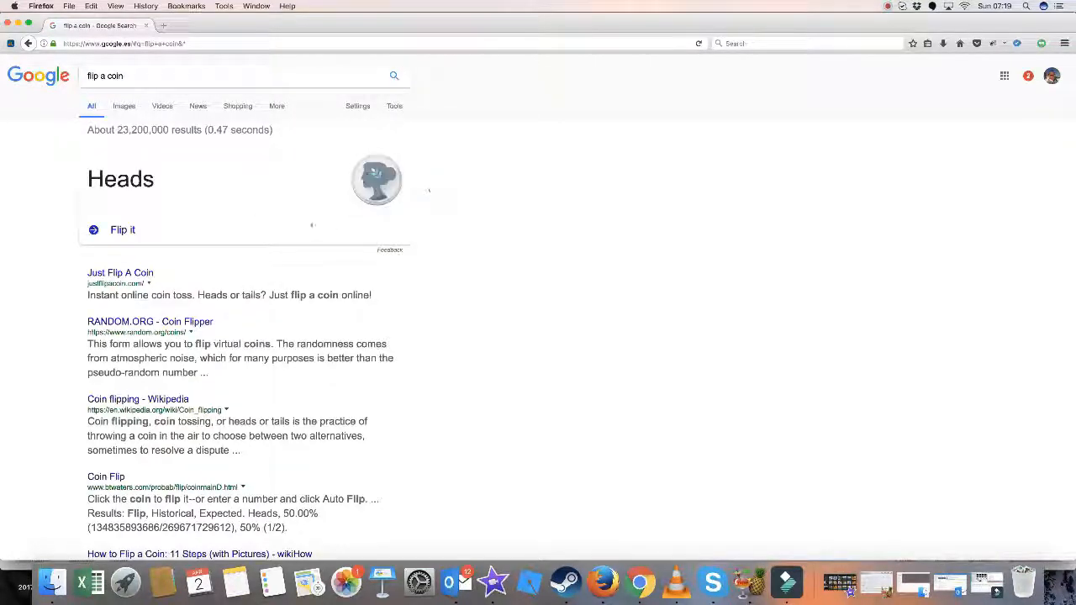
{"action": "left_click", "coordinate": [123, 229]}
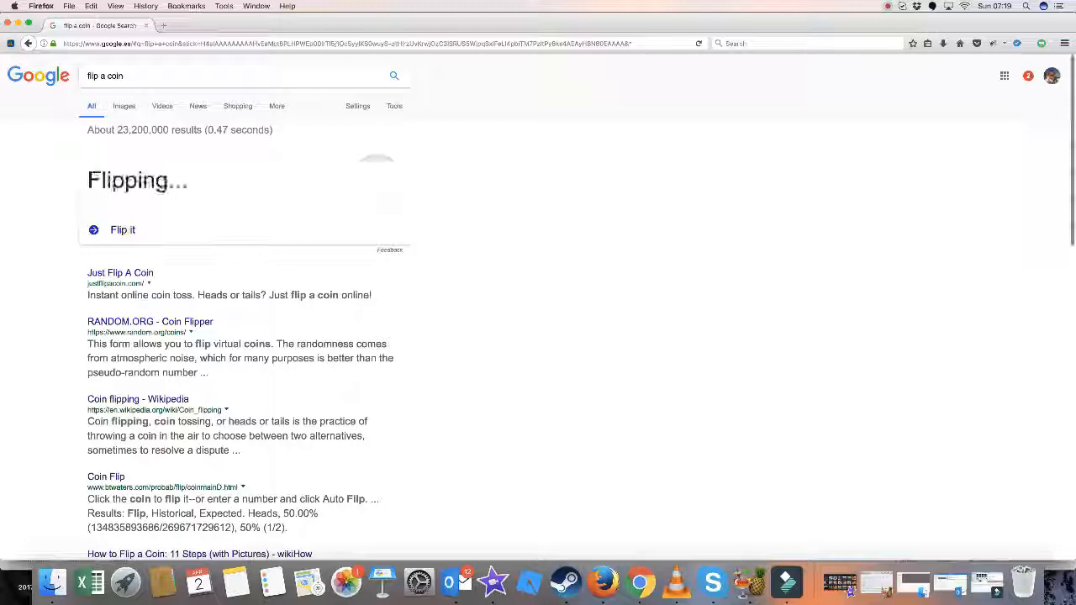
{"action": "left_click", "coordinate": [122, 230]}
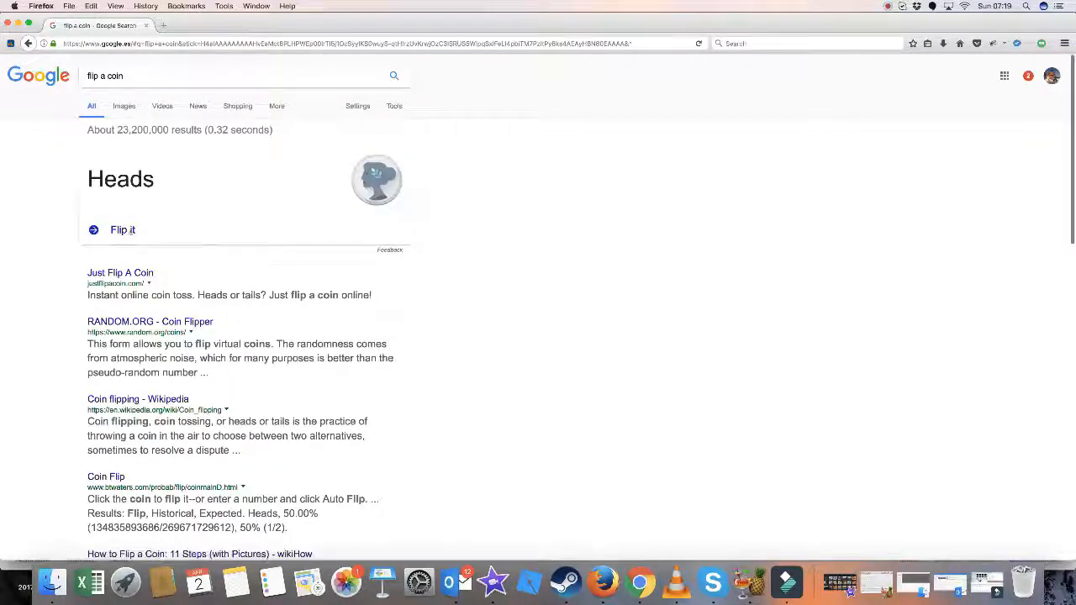
{"action": "left_click", "coordinate": [123, 229]}
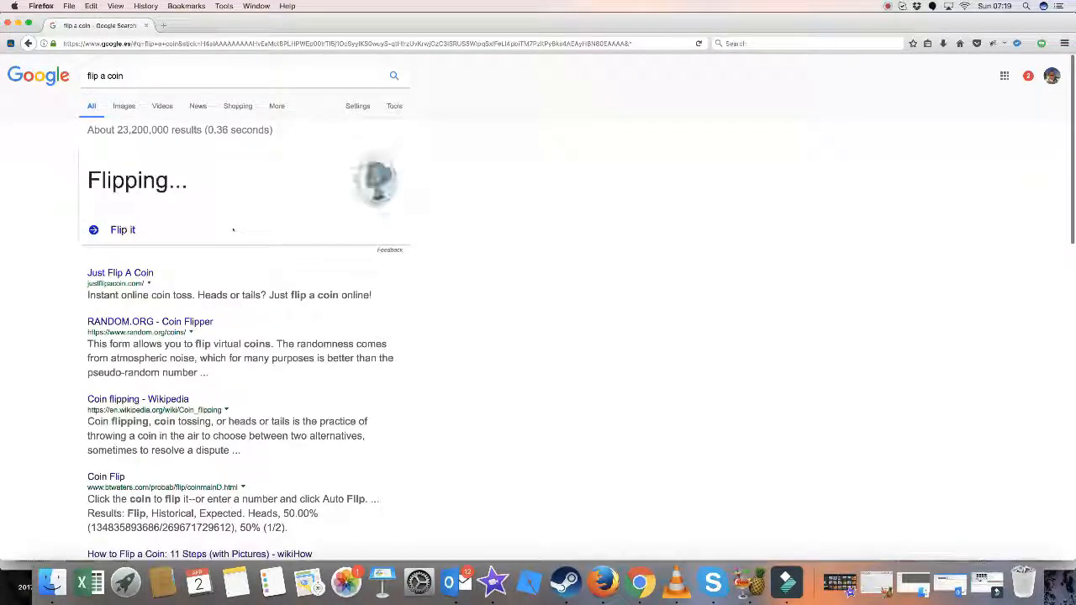
{"action": "left_click", "coordinate": [123, 230]}
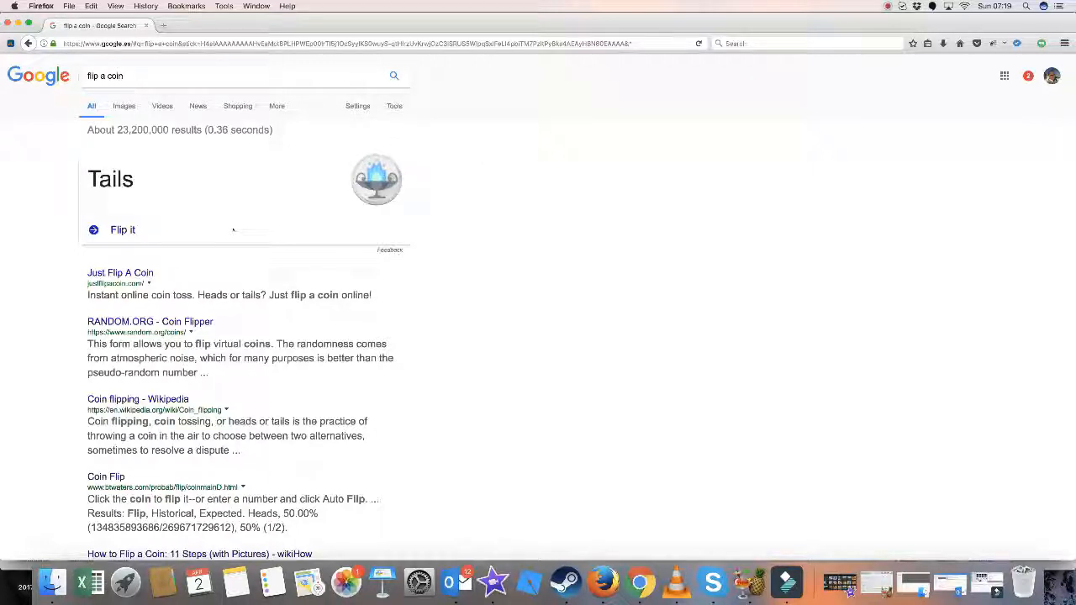
{"action": "type", "text": "ro"}
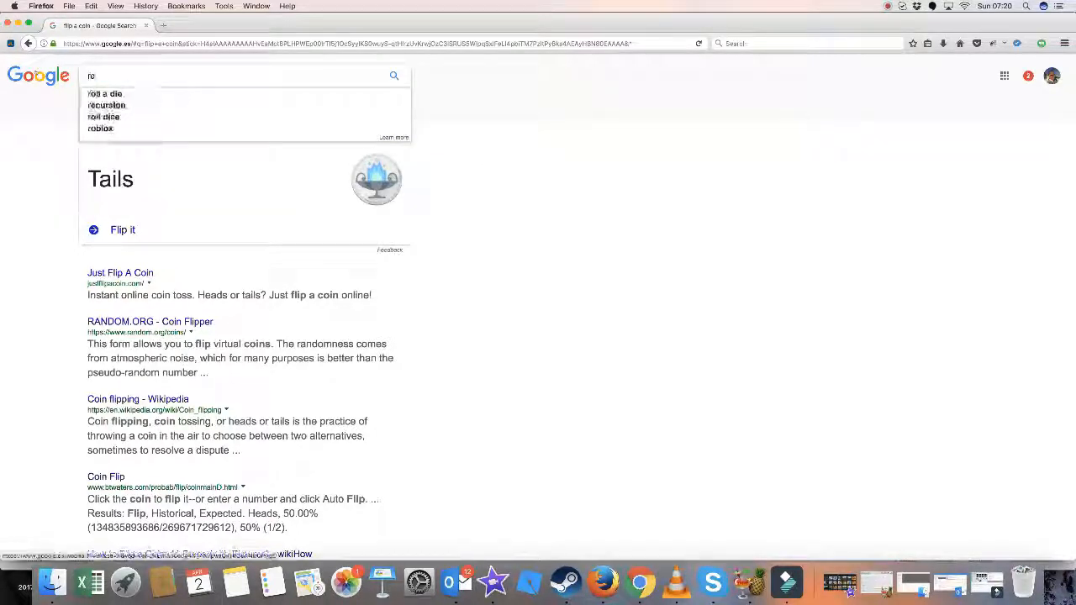
Step: Search 'roll a dice' and roll the die, landing on 2
{"action": "type", "text": "roll a dice"}
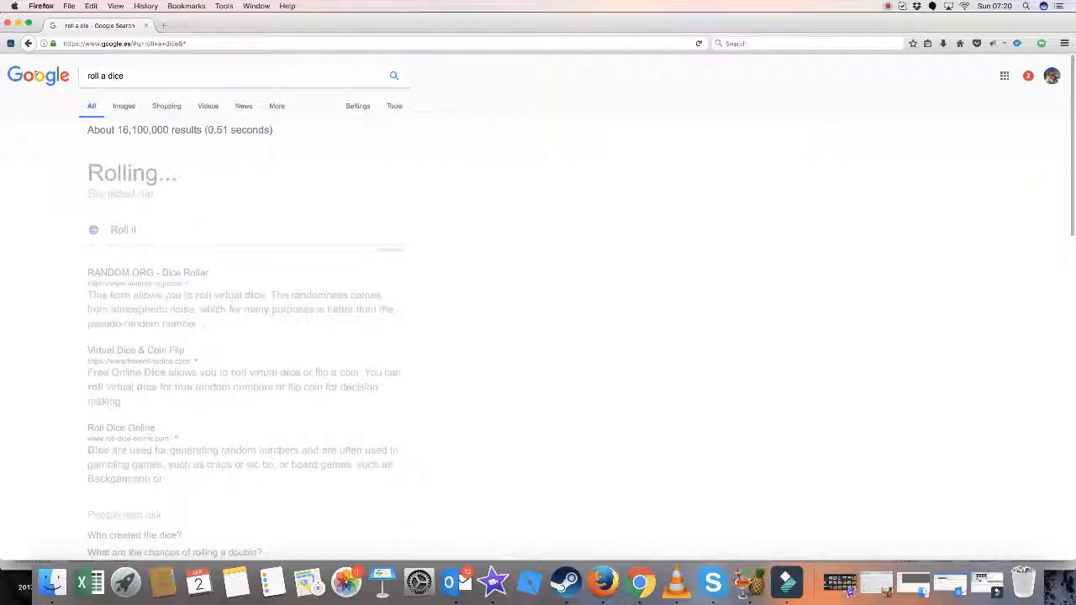
{"action": "left_click", "coordinate": [122, 229]}
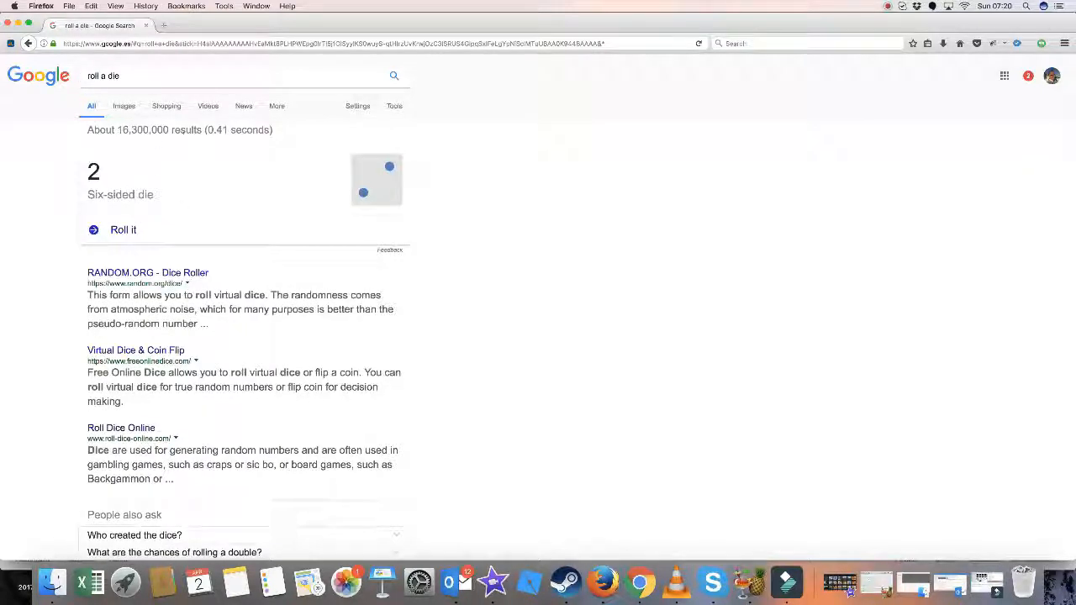
{"action": "type", "text": "atal"}
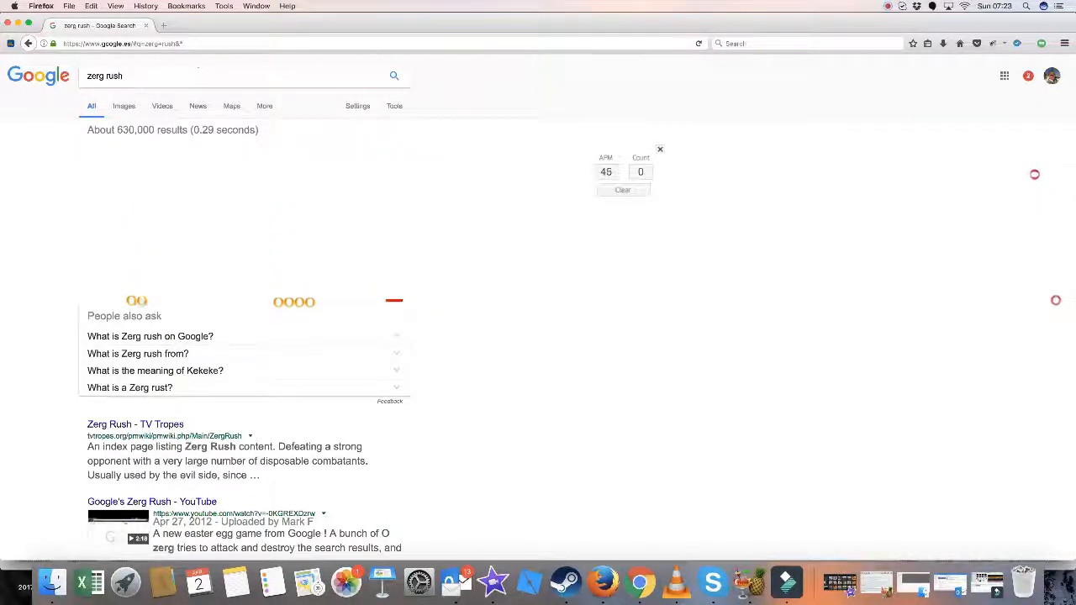
Step: Search 'askew' after the Zerg Rush game to show its dictionary results
{"action": "type", "text": "askew"}
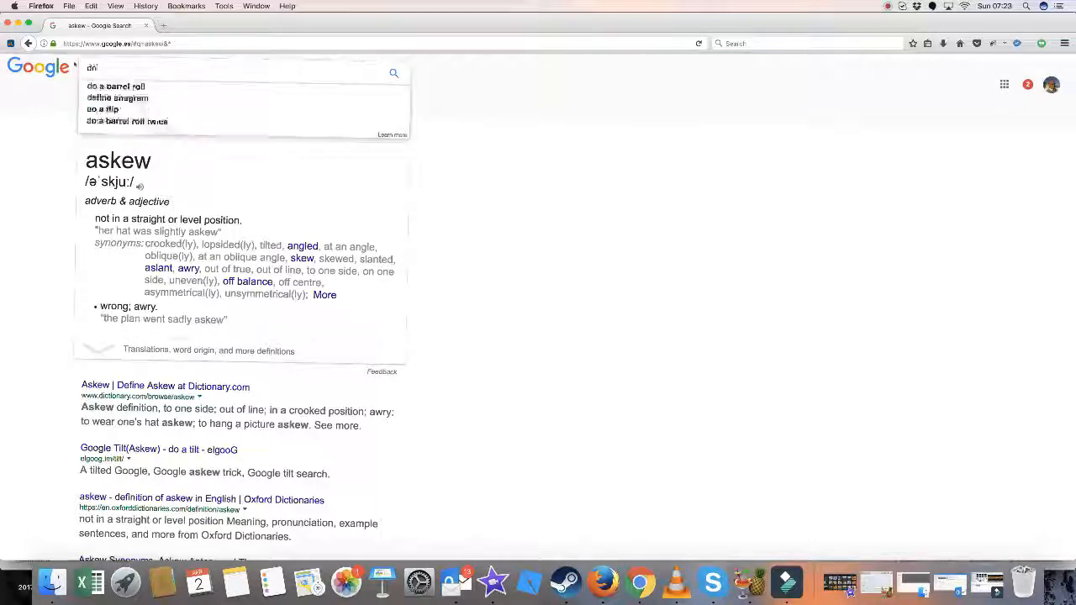
Step: Type 'do a bar' to bring up 'do a barrel roll' suggestions
{"action": "type", "text": "do a bar"}
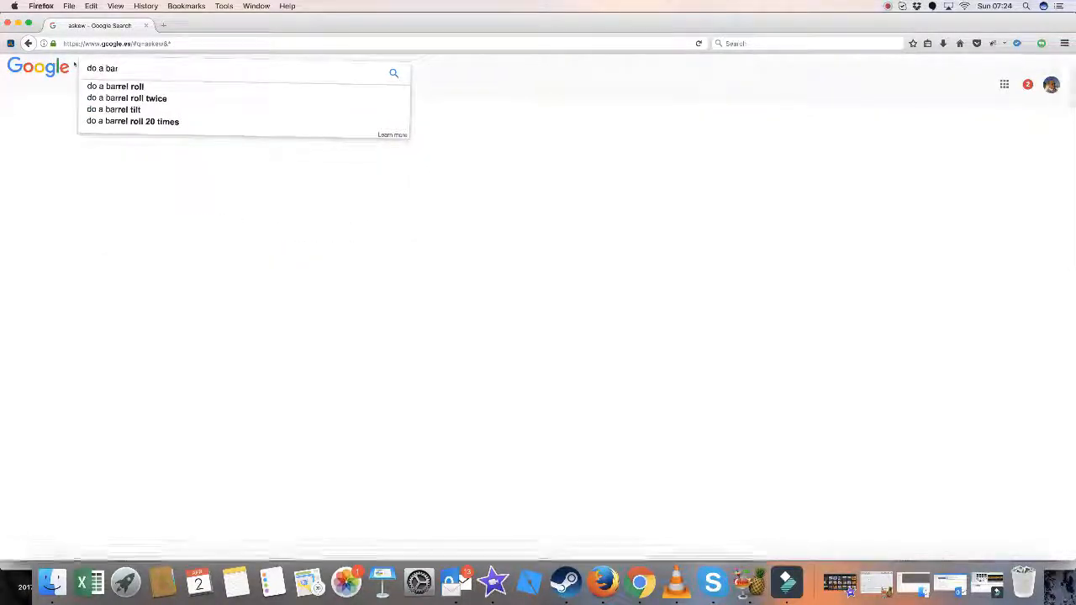